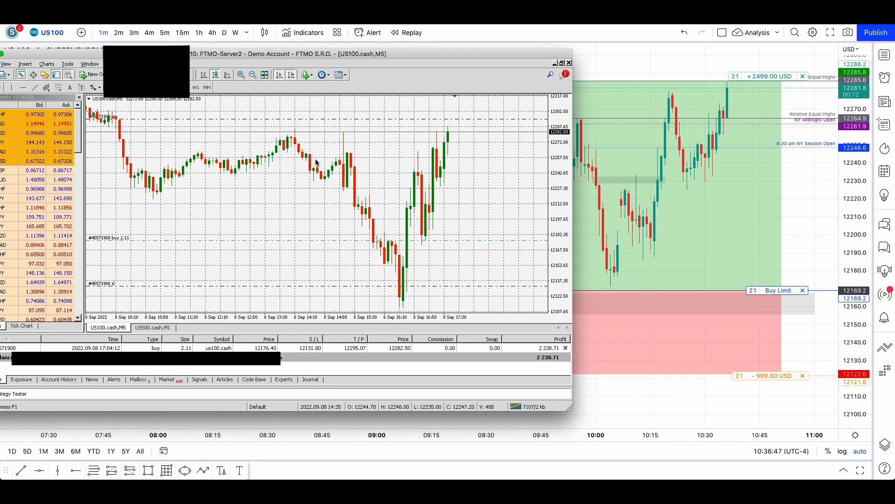
# Step: Switch to the YouTube channel's Videos tab listing the 2022 ICT Mentorship episodes
pyautogui.click(102, 32)
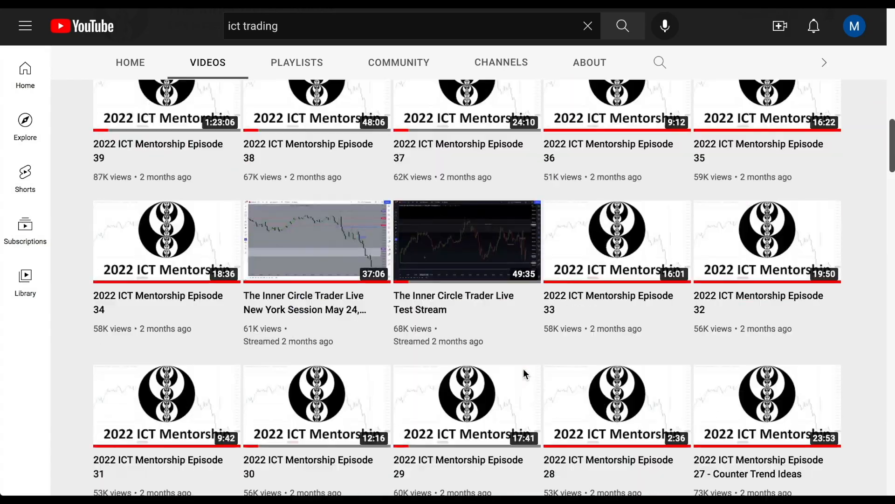
# Step: Scroll down through the older 2022 ICT Mentorship episodes in the Videos grid
pyautogui.scroll(-3)
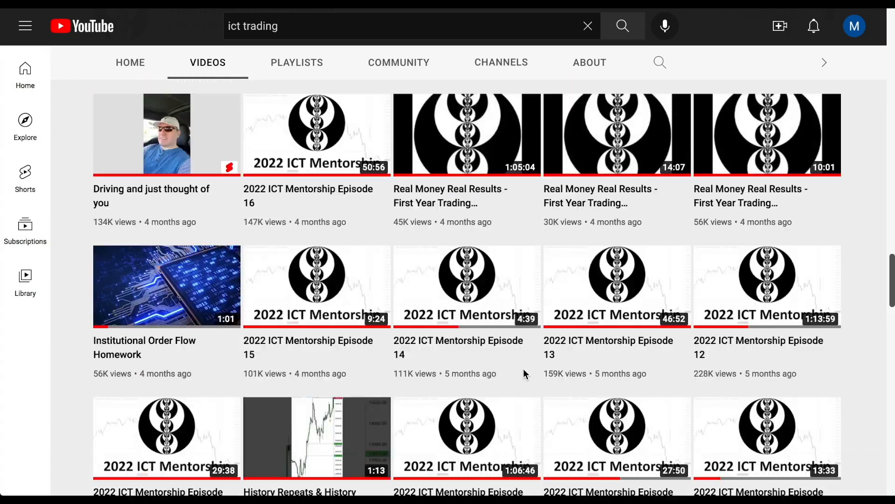
pyautogui.scroll(-3)
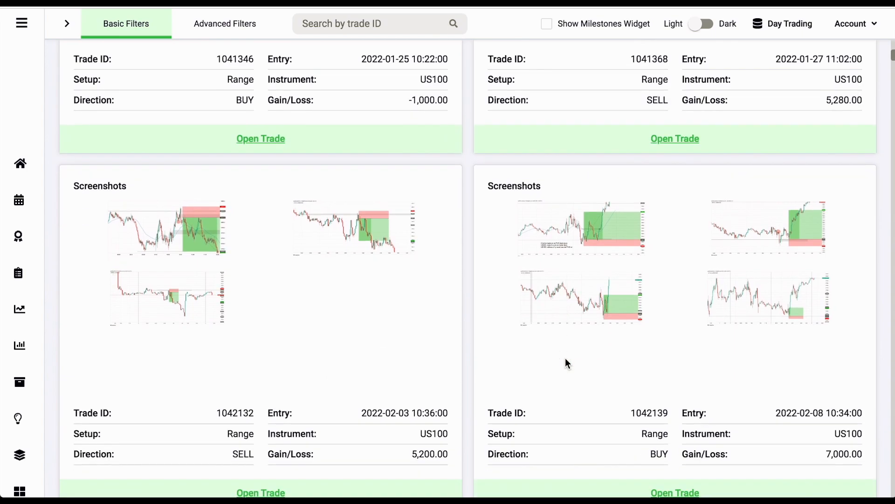
# Step: Scroll the Basic Filters trade cards to review US100 Range trades and screenshots
pyautogui.scroll(-3)
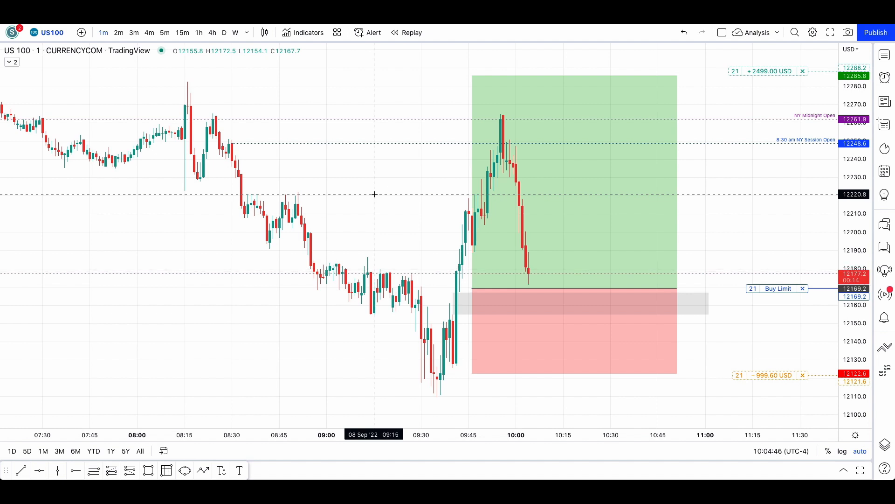
pyautogui.moveTo(739, 112)
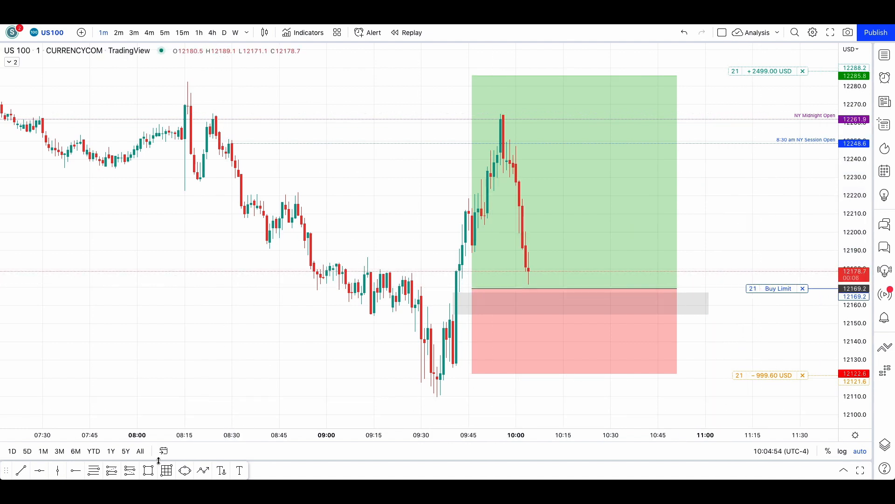
pyautogui.moveTo(516, 184)
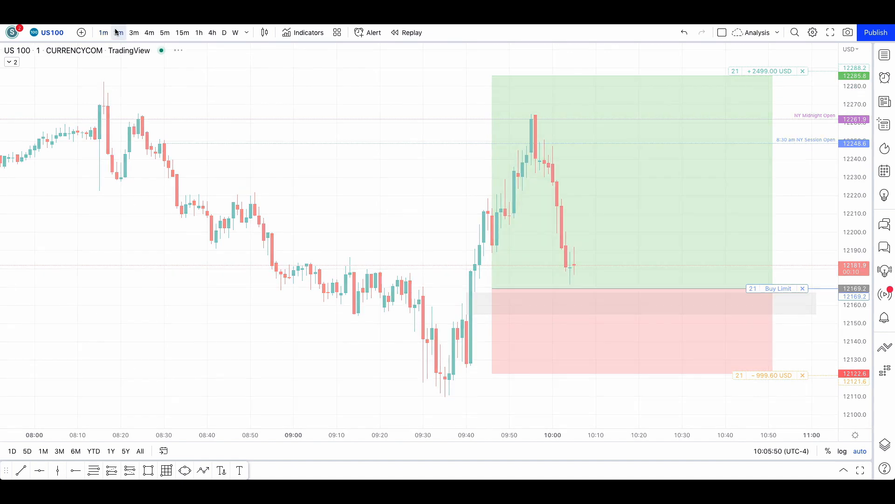
# Step: View the US100 trade on 2-, 3- and 4-minute candles, then return to 1-minute
pyautogui.click(119, 31)
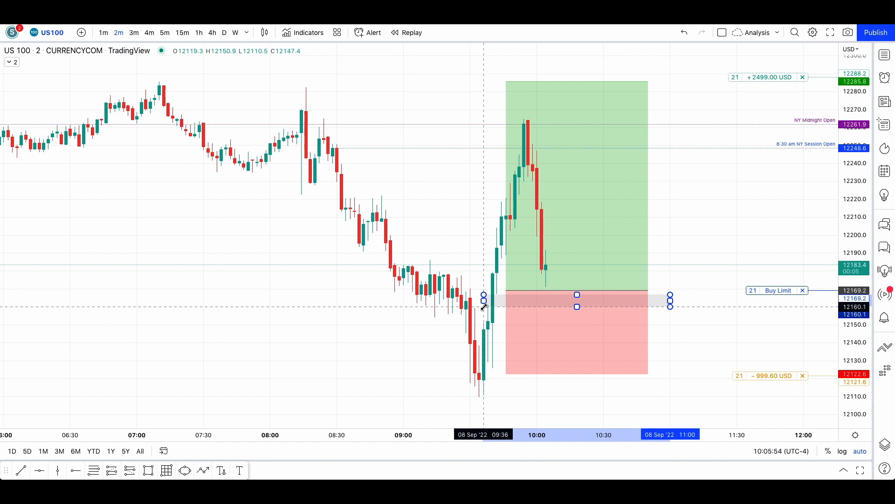
pyautogui.click(134, 32)
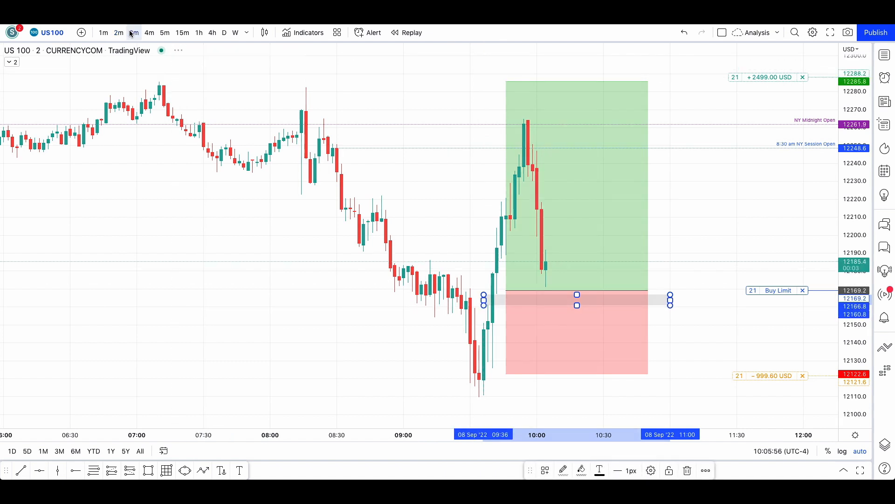
pyautogui.click(134, 31)
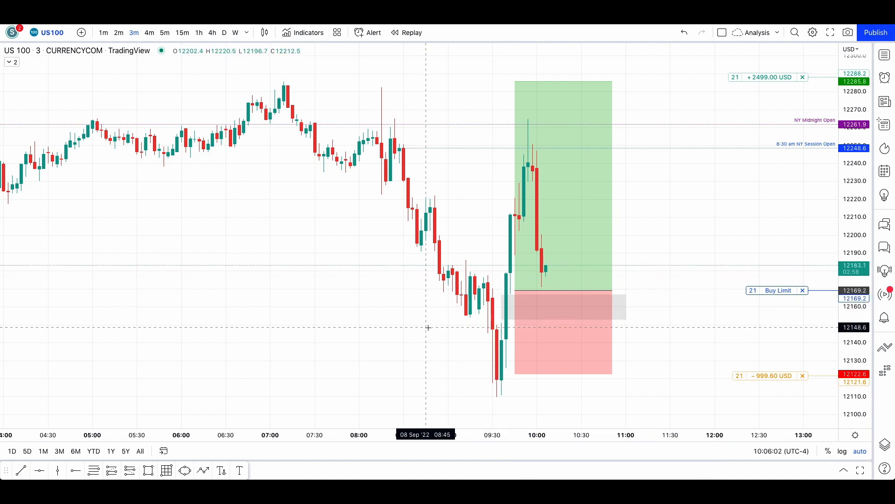
pyautogui.click(148, 32)
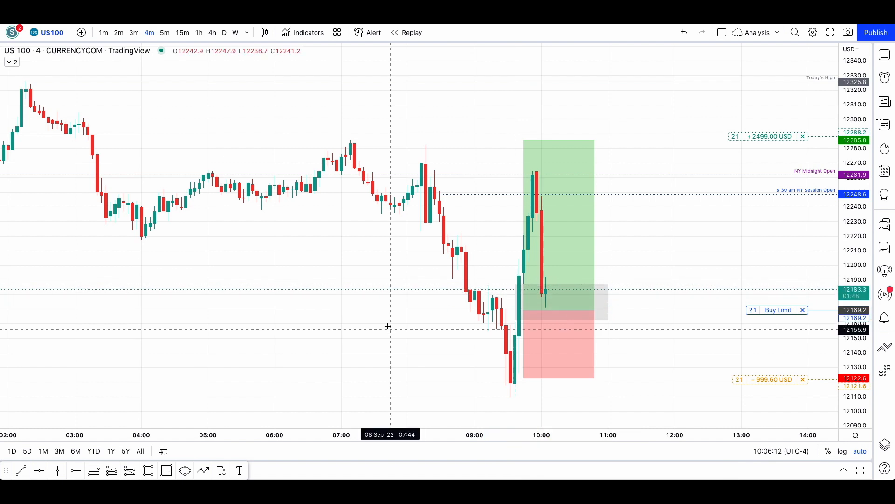
pyautogui.click(164, 32)
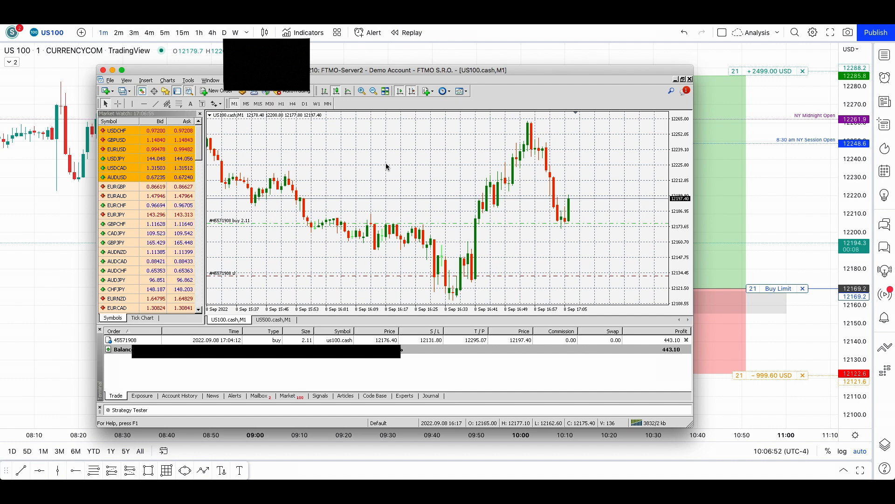
# Step: Check the US100.cash buy trade on M5 candles, then return to M1
pyautogui.click(246, 104)
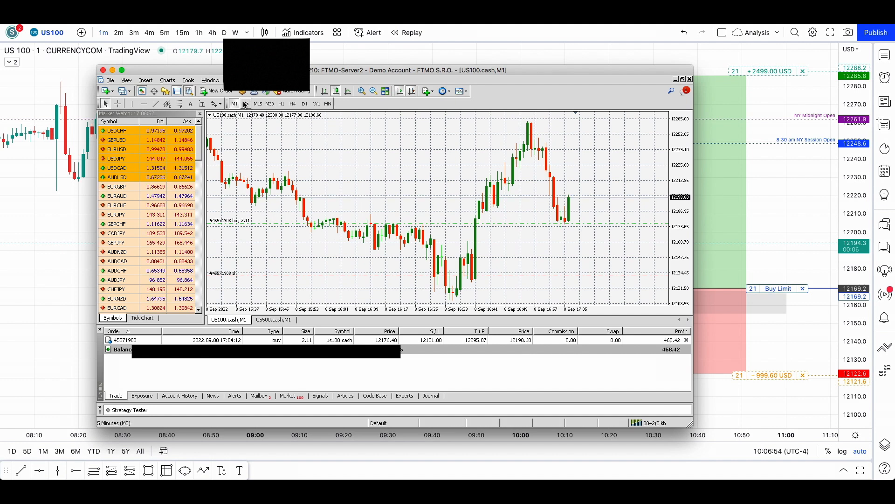
pyautogui.click(245, 103)
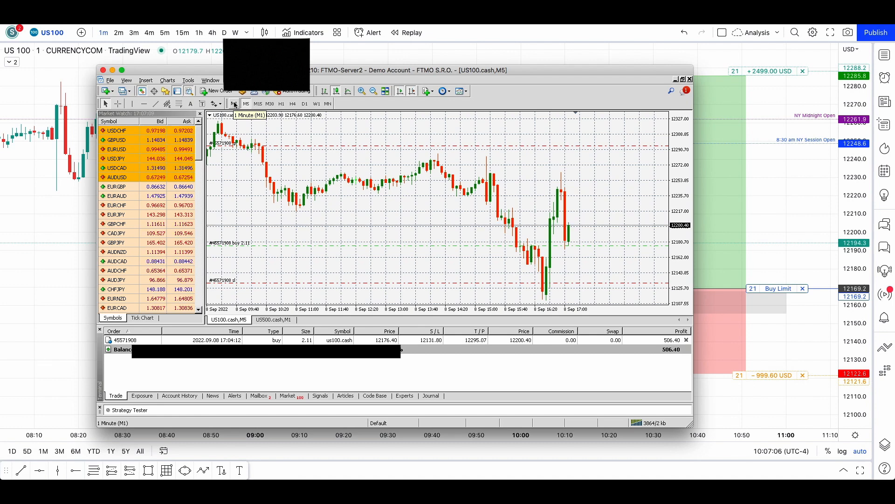
pyautogui.click(245, 104)
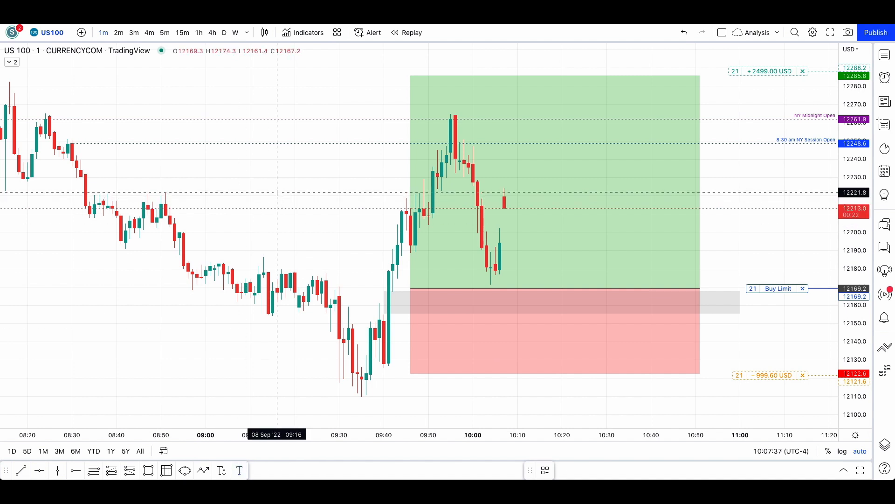
# Step: Add the chart text note 'wtf was that gap' beside the 09:16 candles
pyautogui.write('wtf')
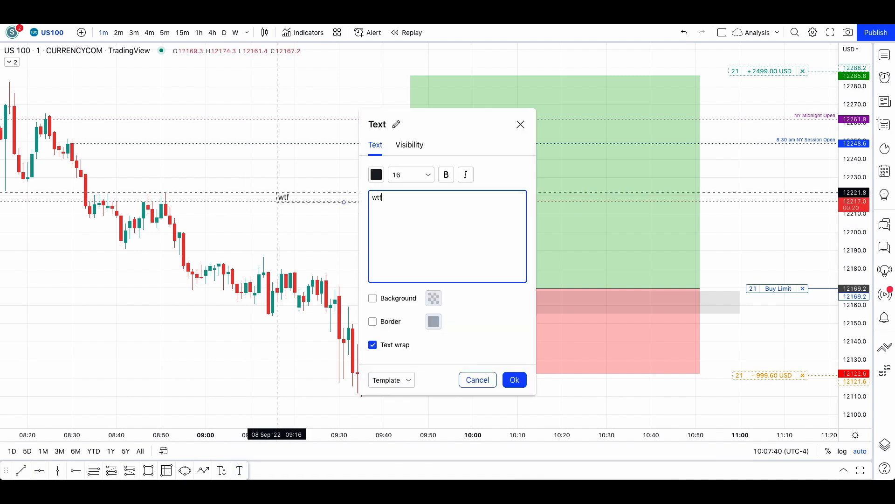
pyautogui.write('was that')
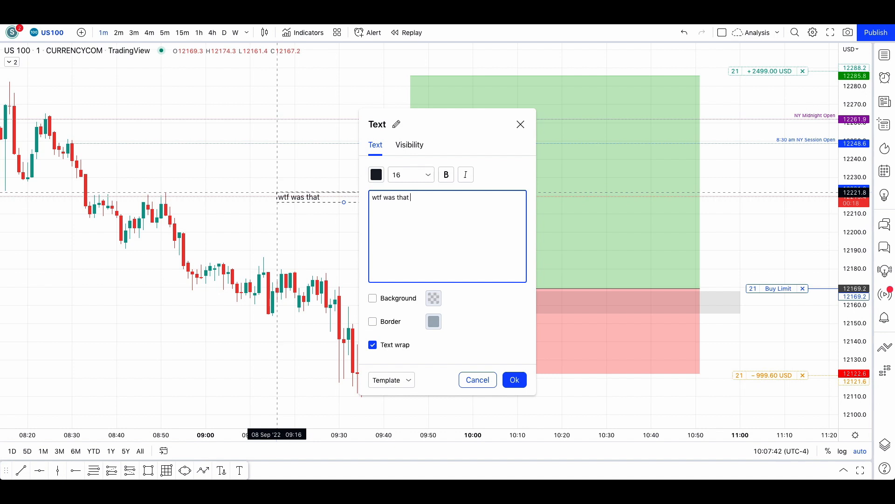
pyautogui.write('gap')
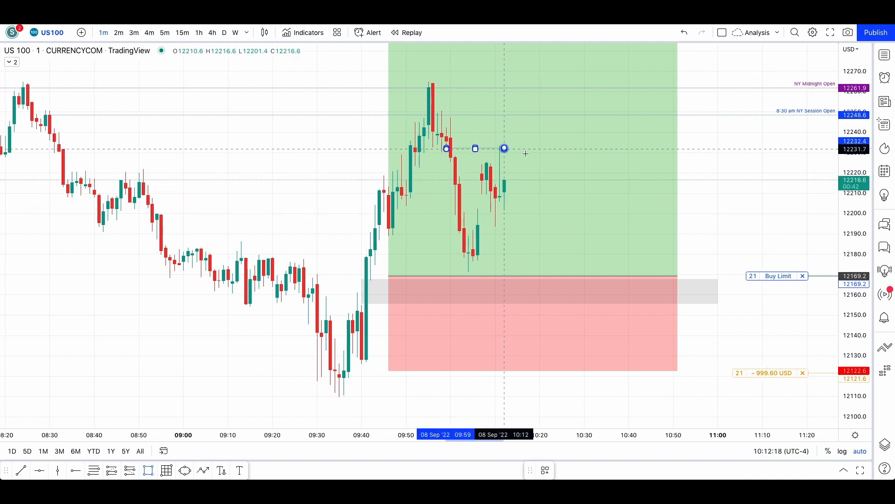
# Step: Draw a line across the recent highs near 12232 from 09:59 to 10:12
pyautogui.moveTo(505, 149); pyautogui.dragTo(536, 150)
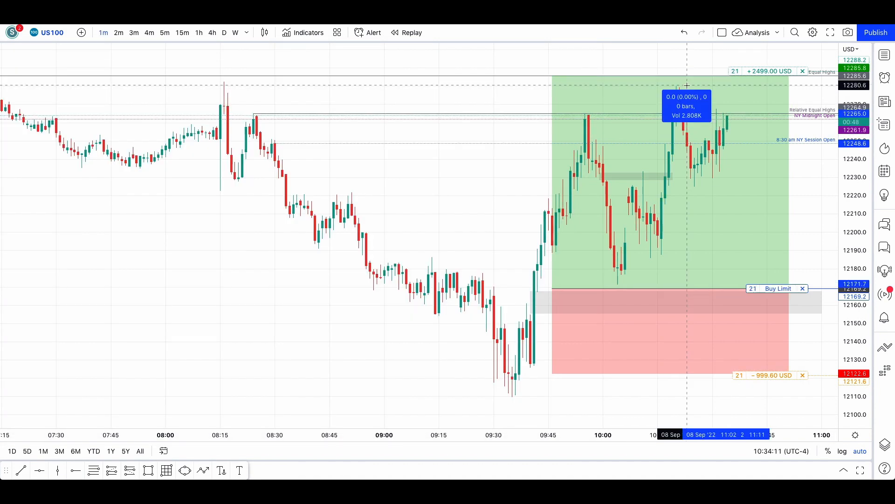
# Step: Measure the price range around the recent highs toward the 12285 target
pyautogui.moveTo(687, 85); pyautogui.dragTo(788, 187)
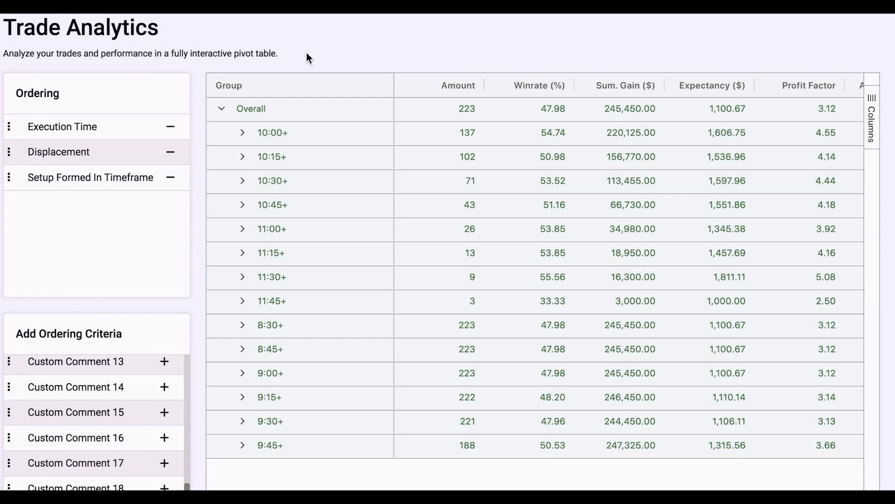
pyautogui.moveTo(352, 102)
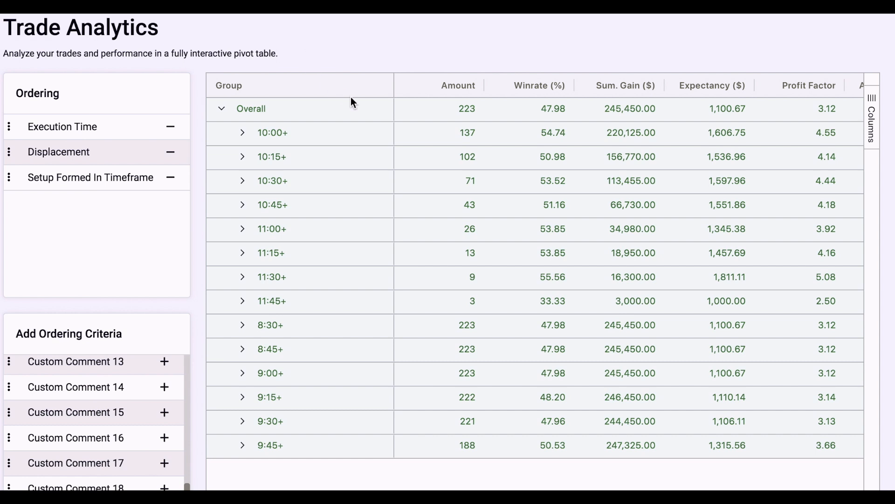
pyautogui.moveTo(476, 115)
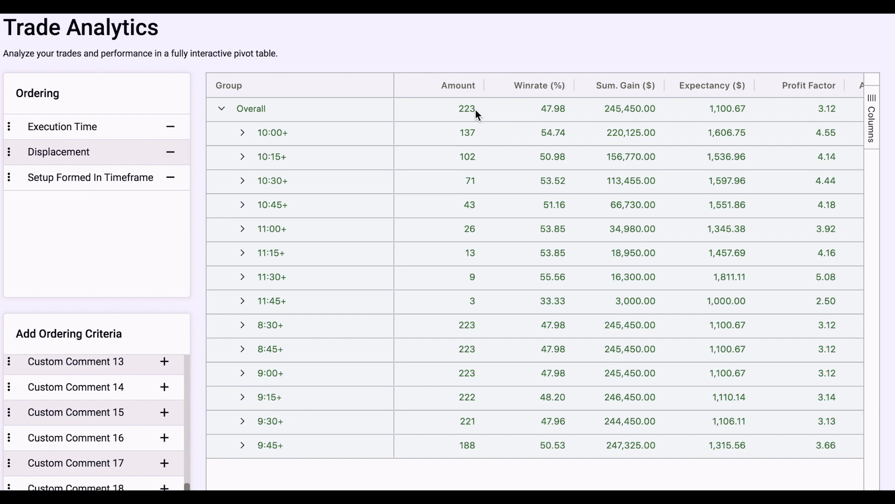
pyautogui.moveTo(569, 118)
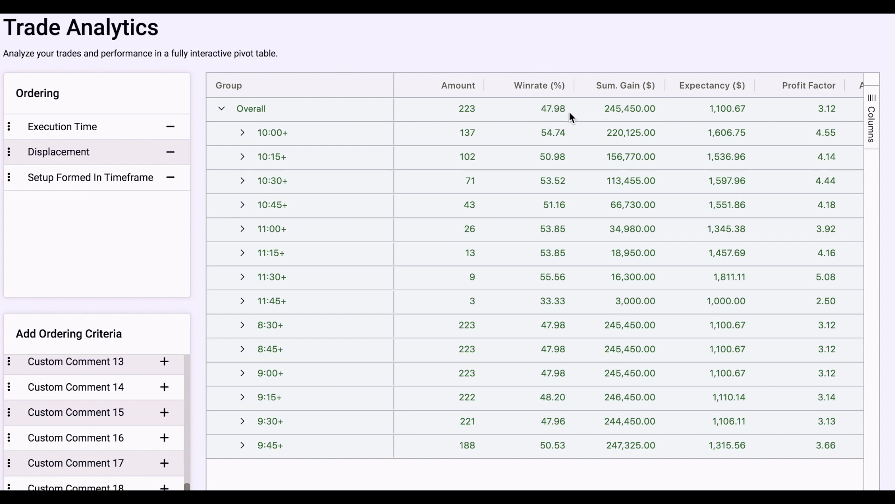
pyautogui.moveTo(643, 94)
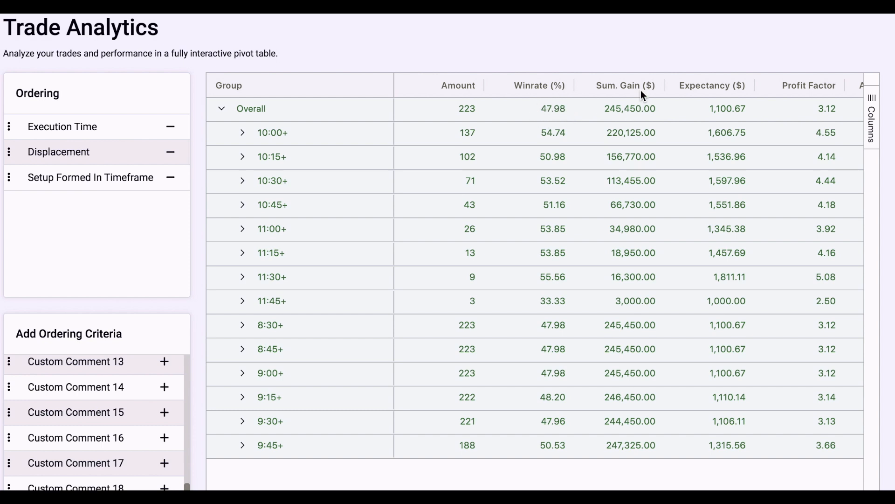
pyautogui.moveTo(609, 116)
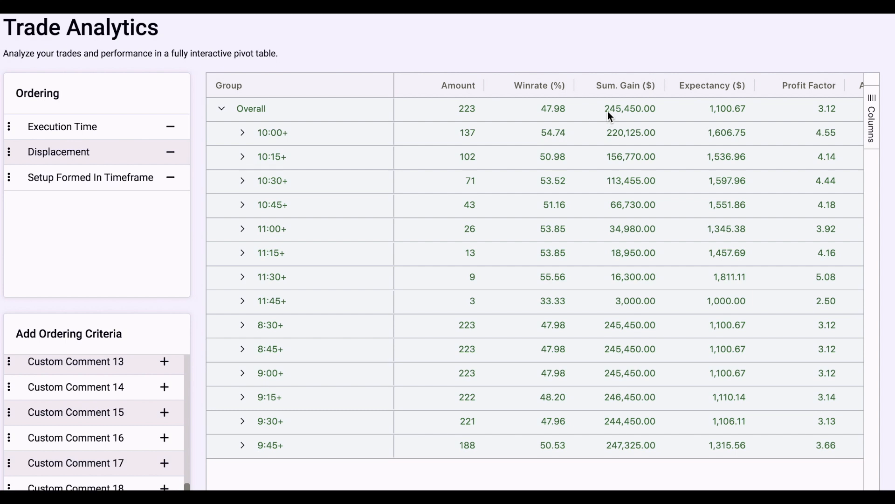
pyautogui.moveTo(569, 109)
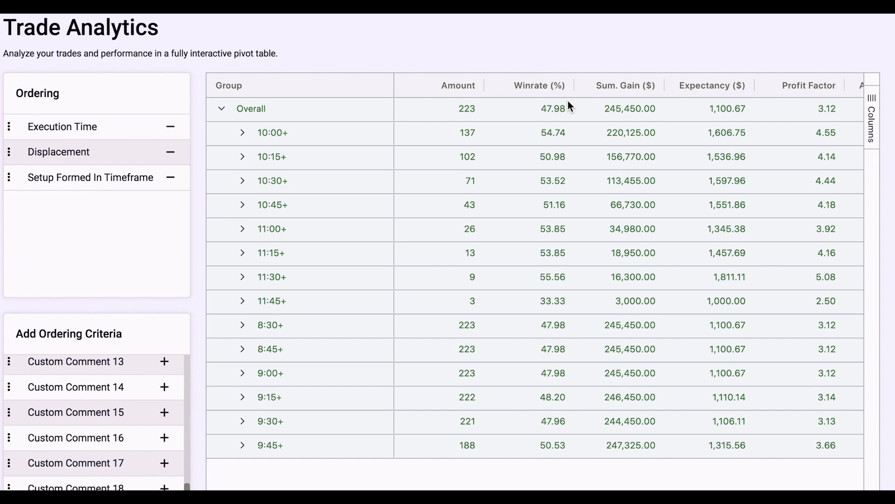
pyautogui.moveTo(540, 113)
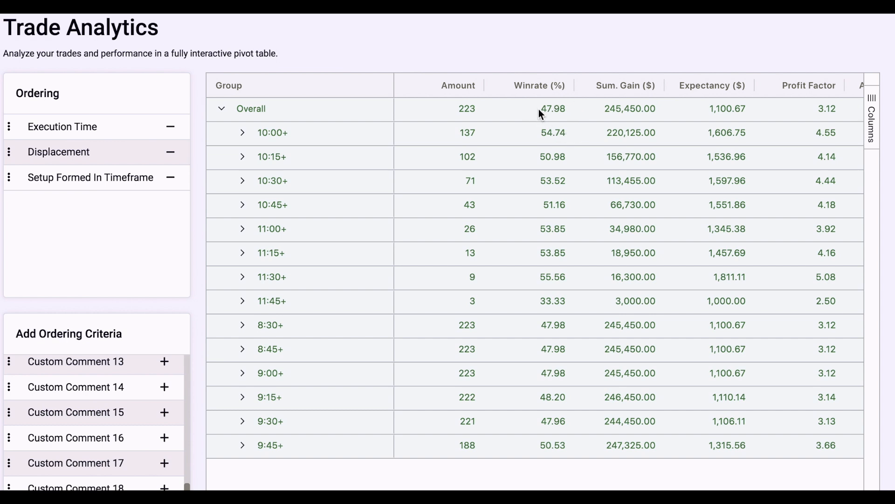
pyautogui.moveTo(559, 126)
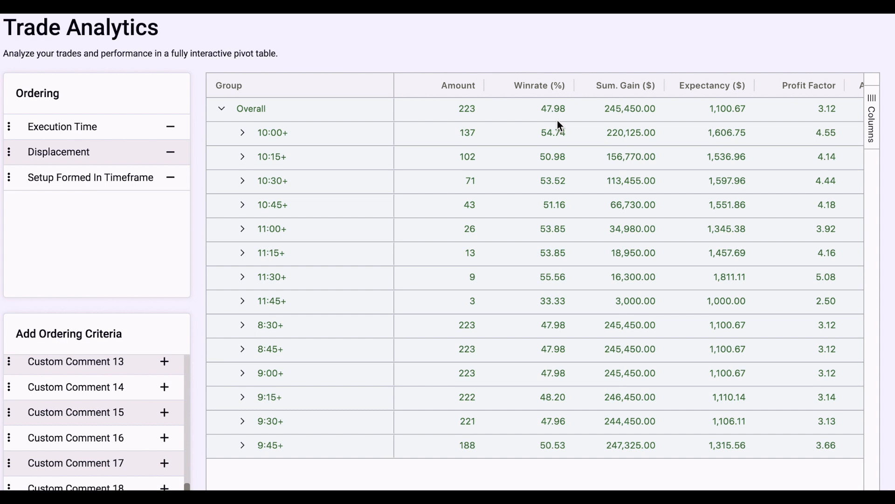
pyautogui.moveTo(546, 142)
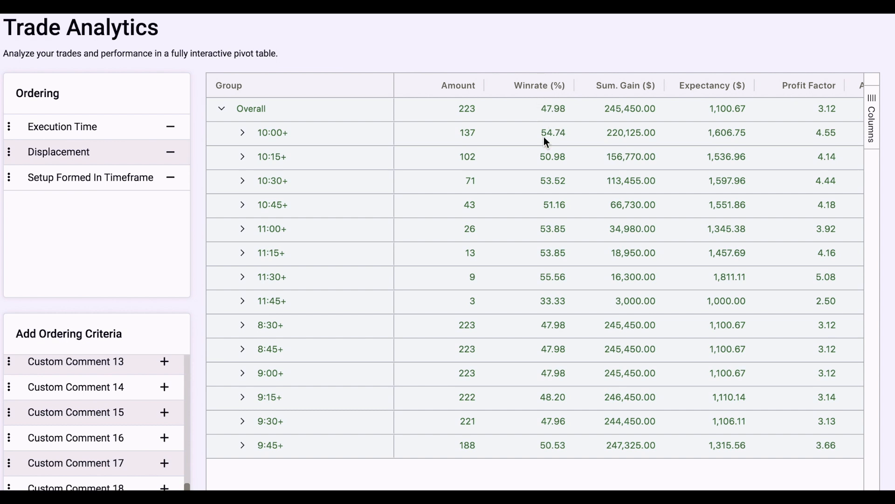
pyautogui.moveTo(511, 136)
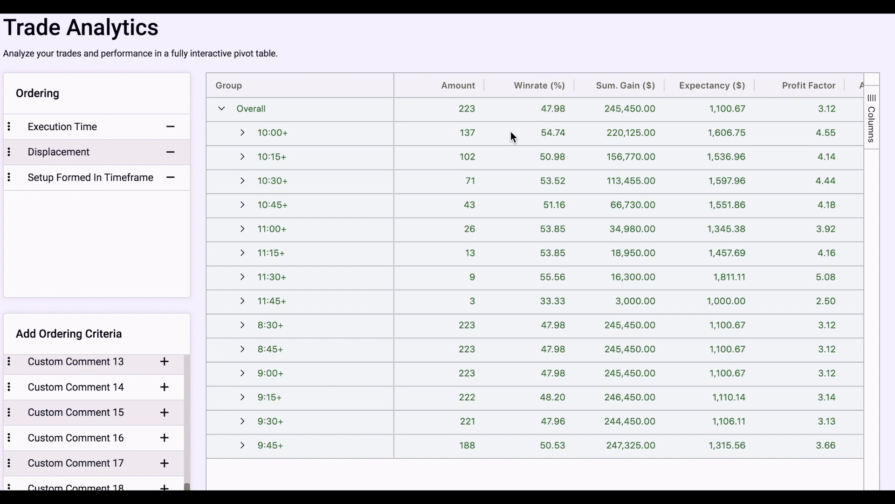
pyautogui.moveTo(499, 136)
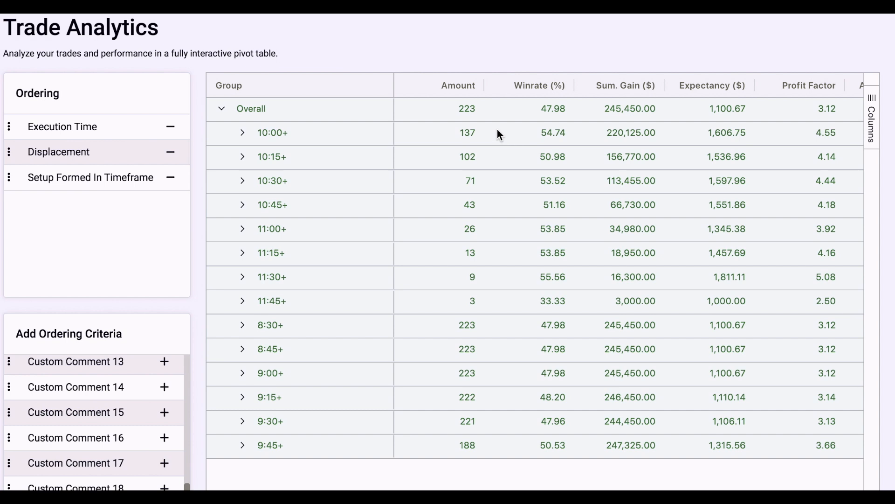
pyautogui.moveTo(255, 430)
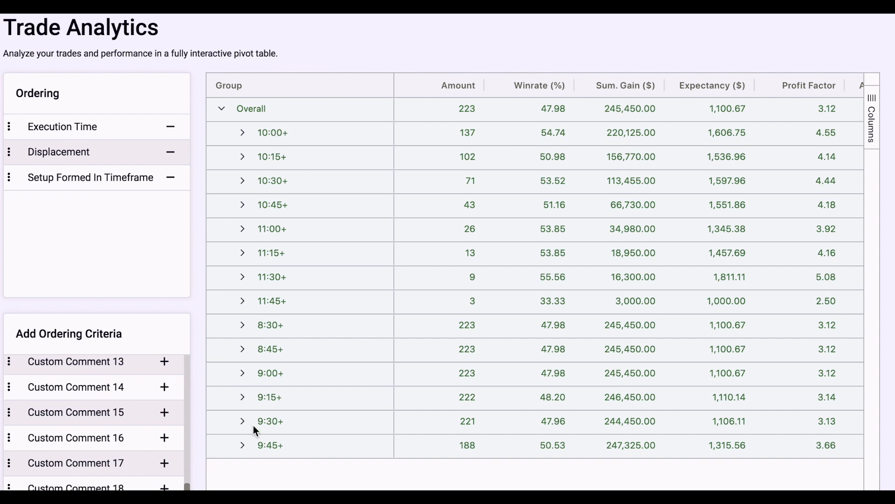
pyautogui.moveTo(280, 157)
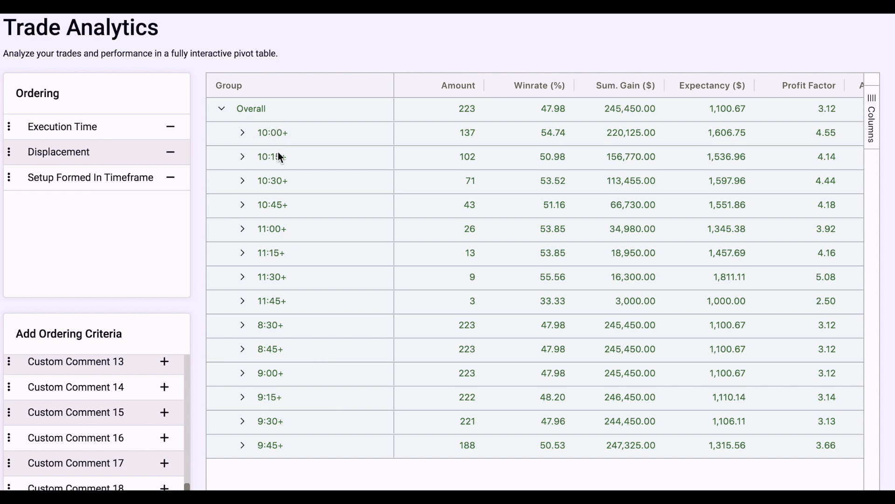
pyautogui.moveTo(35, 129)
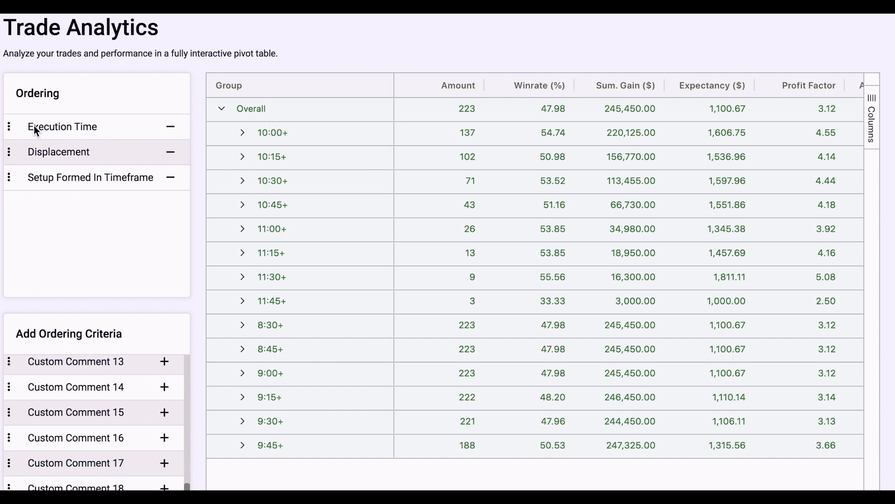
pyautogui.moveTo(93, 130)
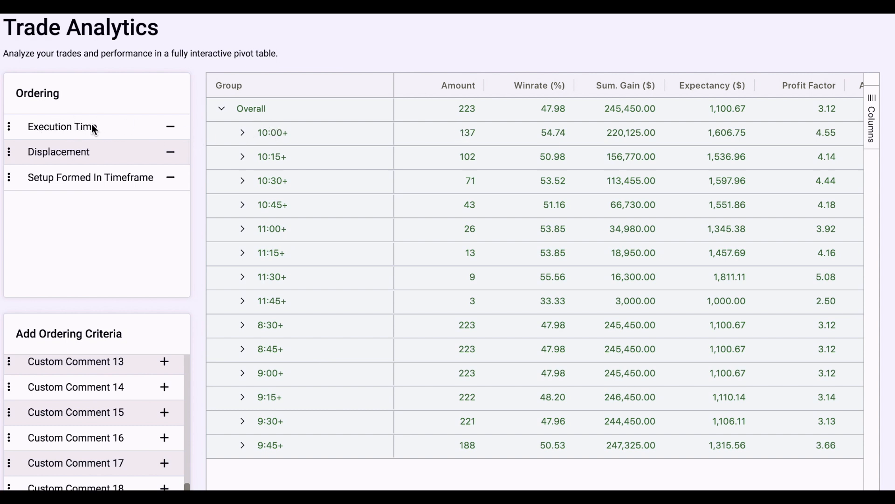
pyautogui.moveTo(37, 182)
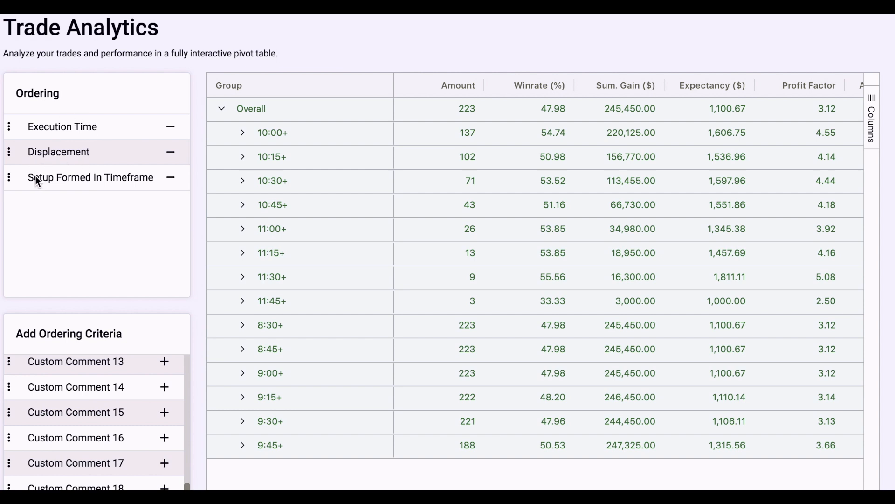
pyautogui.moveTo(95, 182)
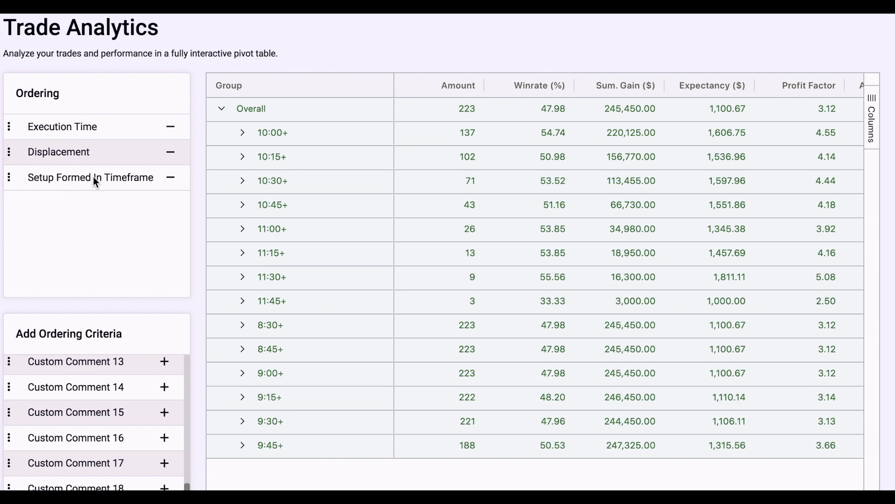
pyautogui.moveTo(234, 198)
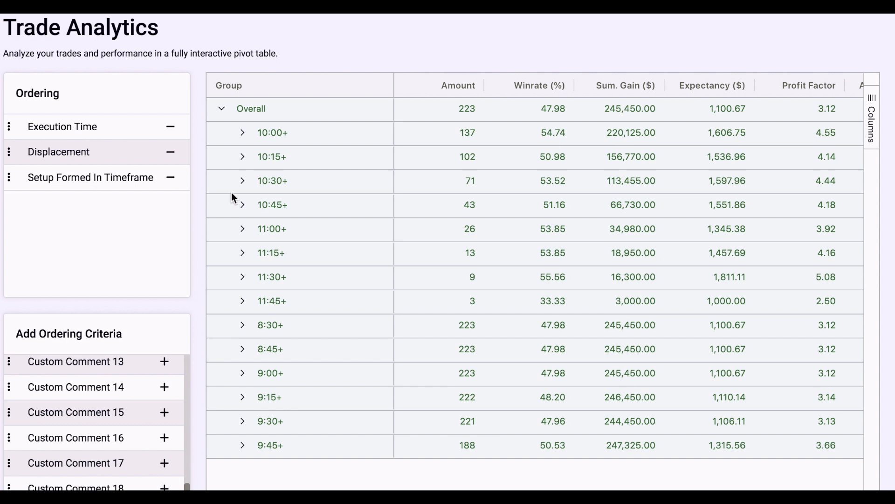
pyautogui.moveTo(256, 134)
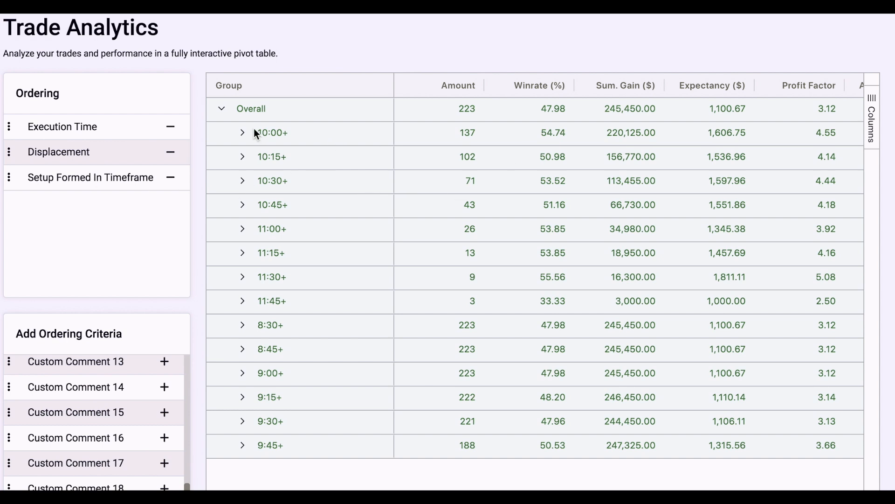
pyautogui.moveTo(414, 126)
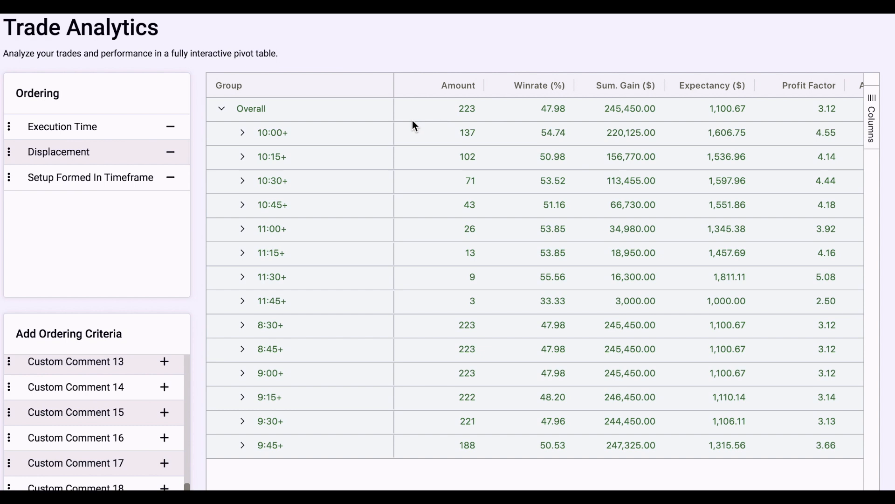
pyautogui.moveTo(278, 139)
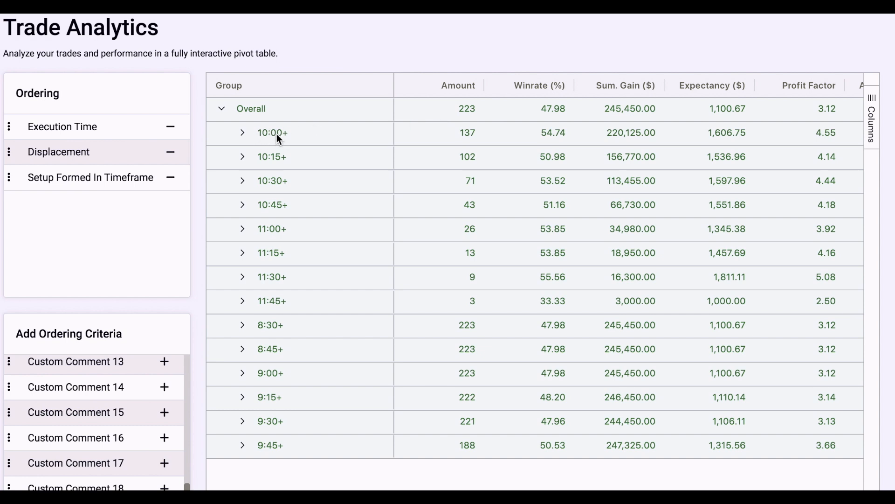
pyautogui.moveTo(504, 164)
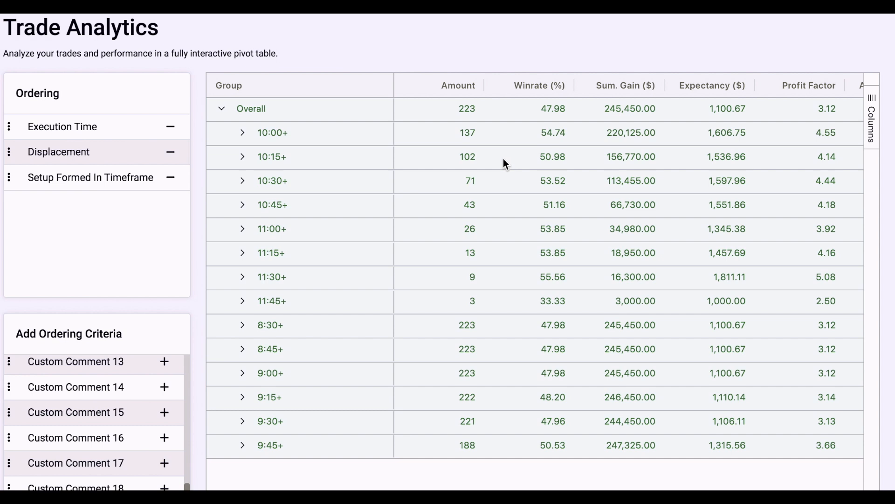
pyautogui.moveTo(540, 156)
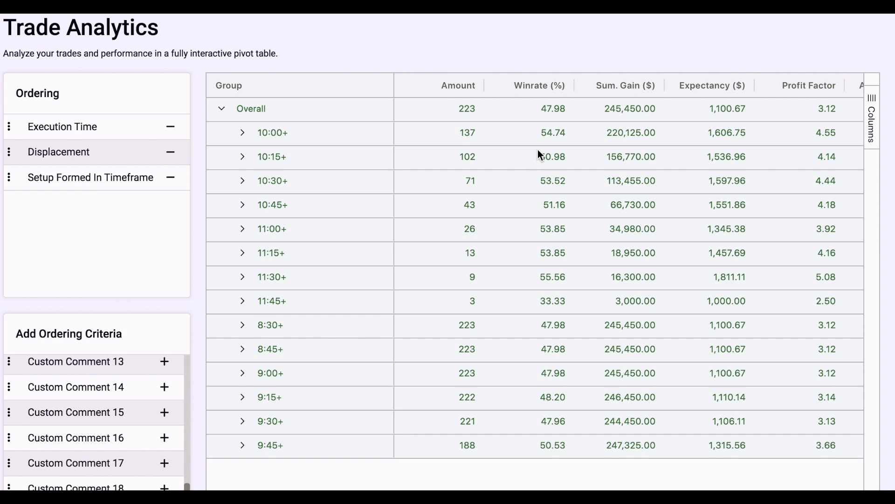
pyautogui.moveTo(549, 111)
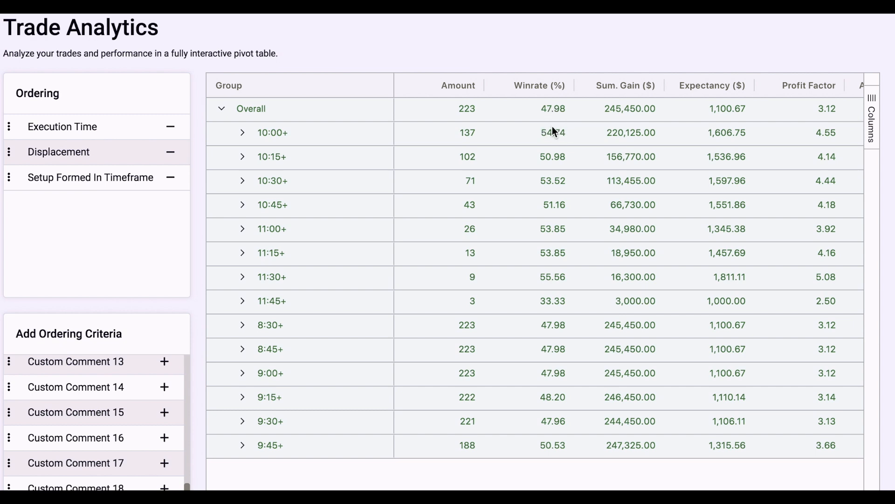
pyautogui.moveTo(553, 134)
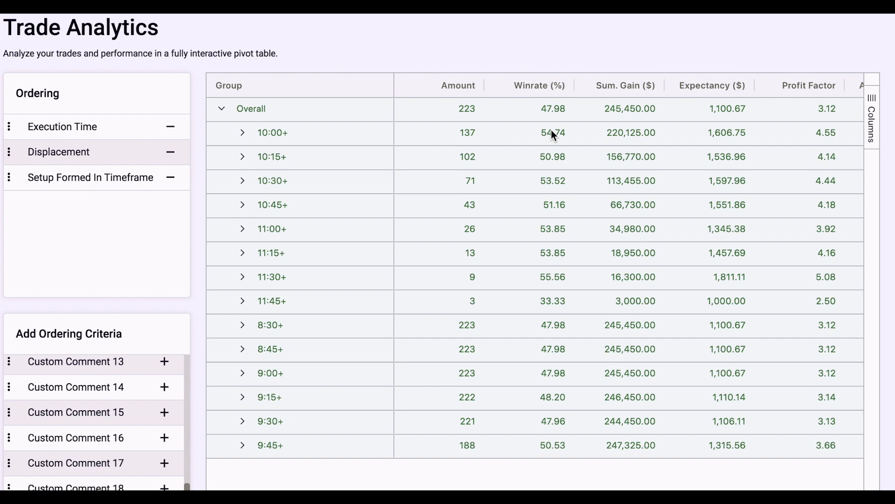
pyautogui.moveTo(622, 140)
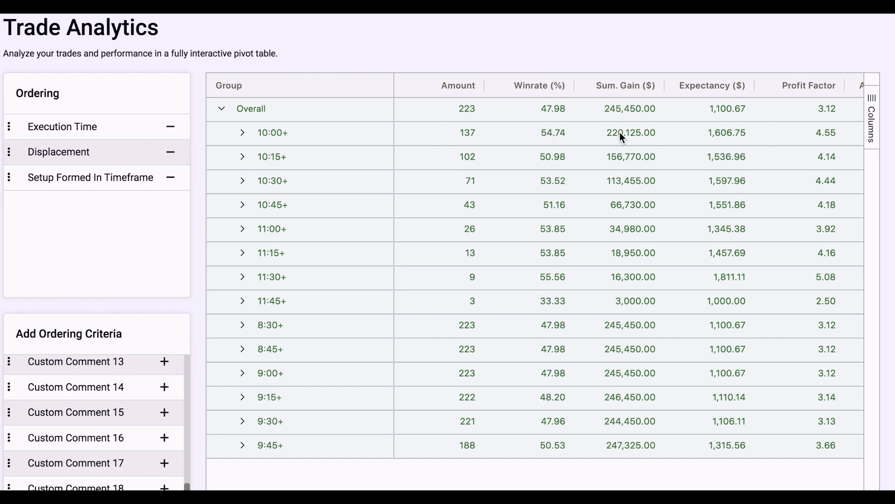
pyautogui.moveTo(599, 131)
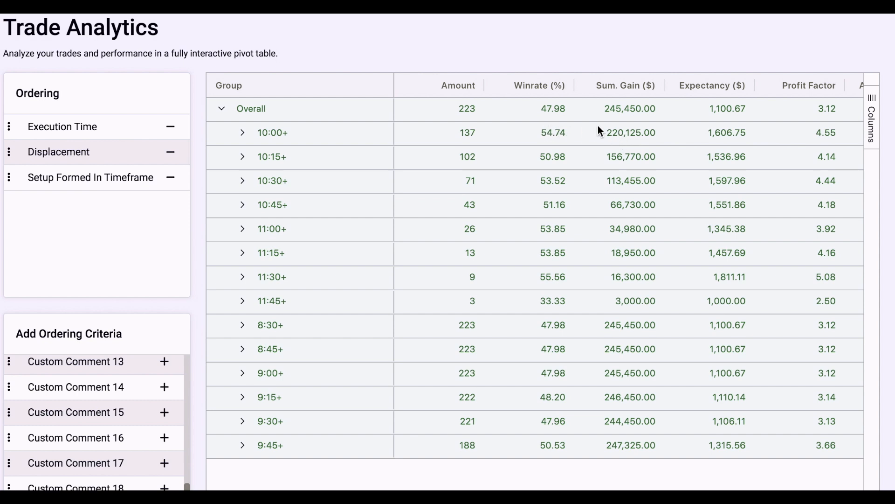
pyautogui.moveTo(248, 137)
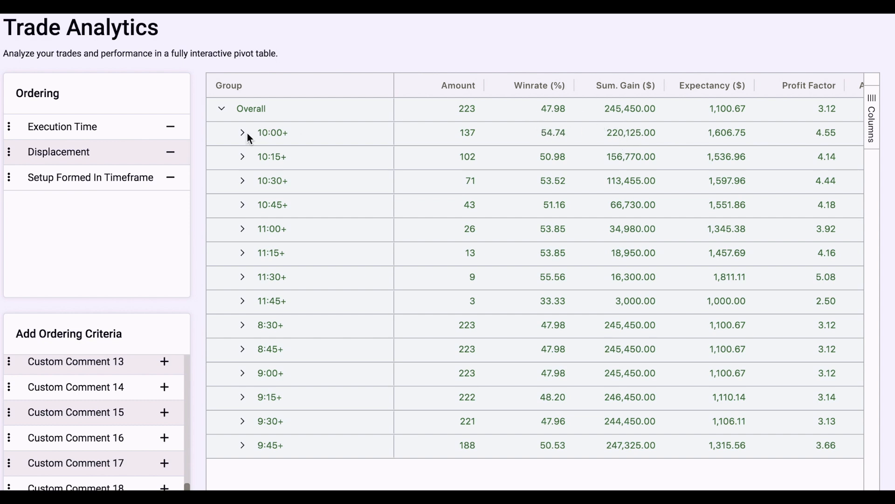
pyautogui.click(241, 133)
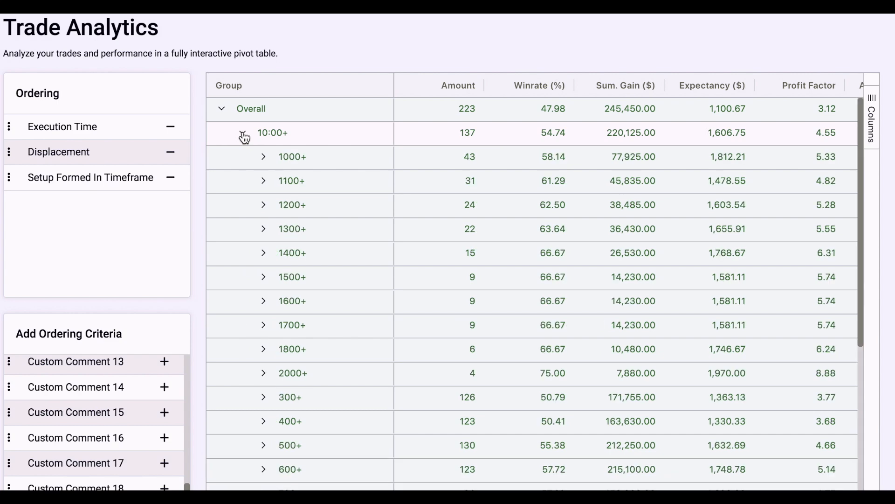
pyautogui.scroll(-3)
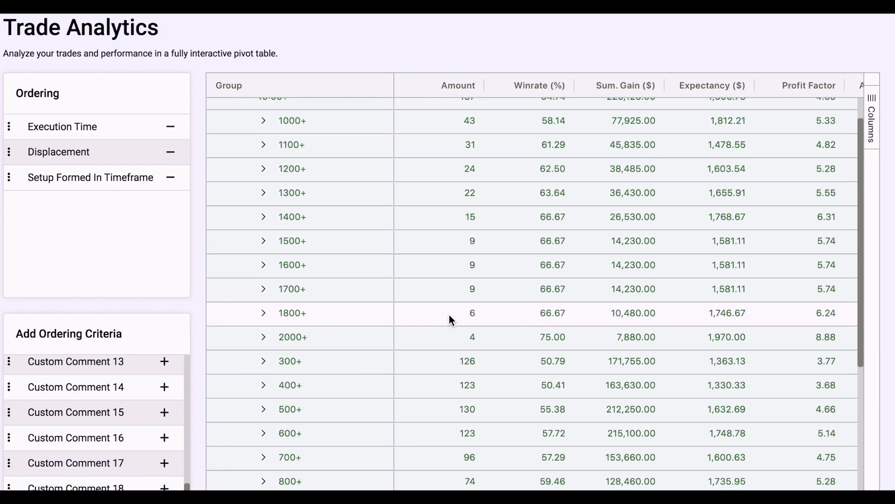
pyautogui.scroll(-3)
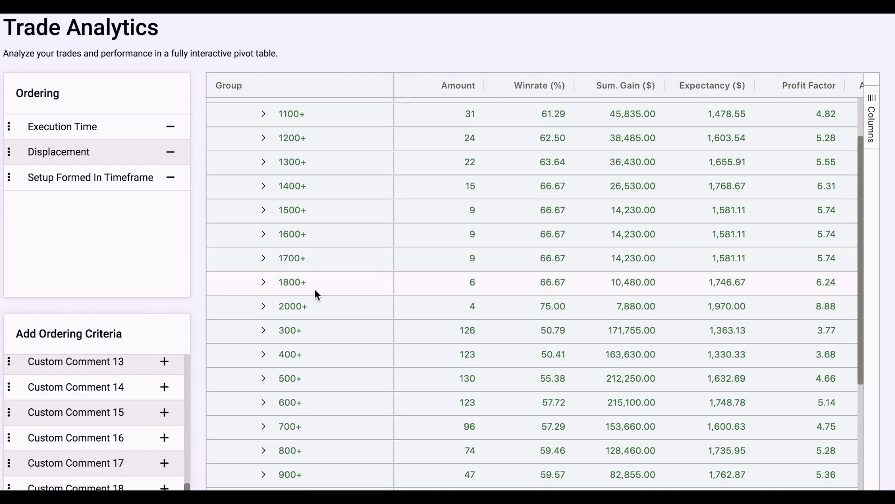
pyautogui.scroll(-3)
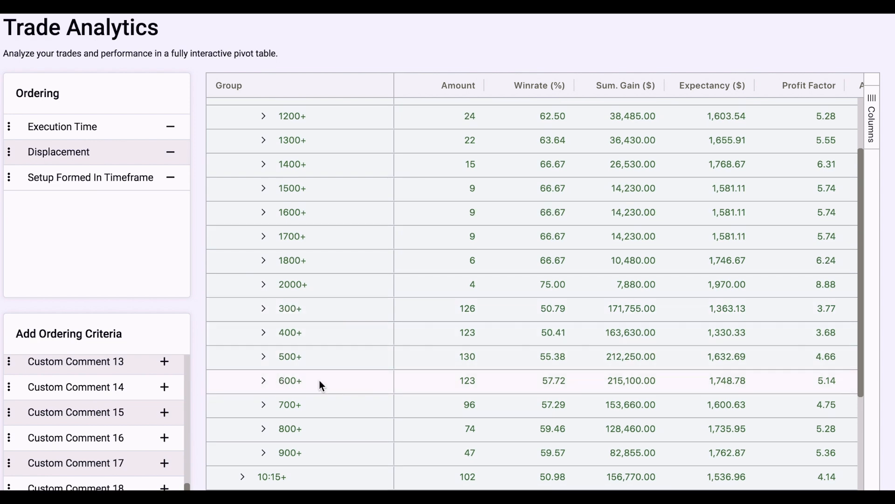
pyautogui.scroll(-3)
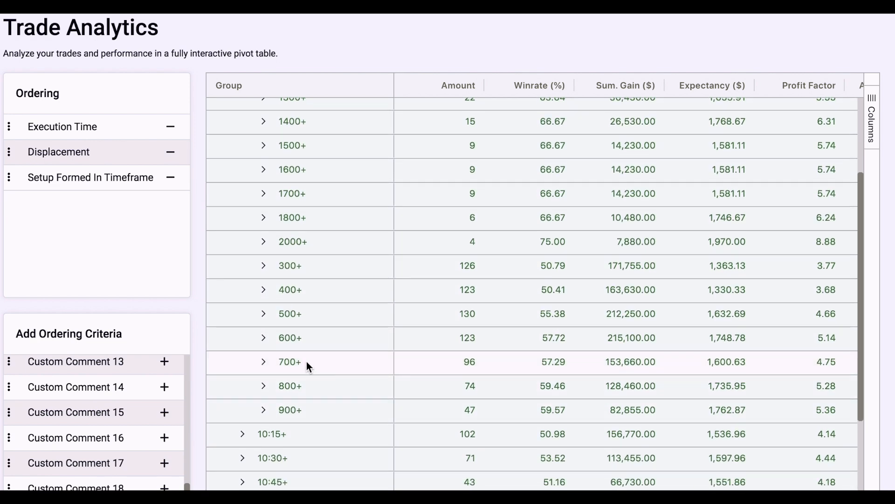
pyautogui.moveTo(554, 338)
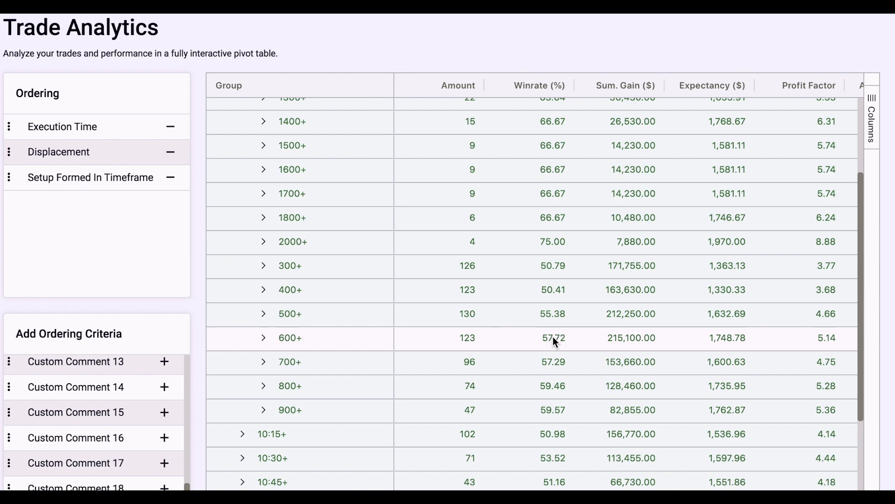
pyautogui.moveTo(566, 334)
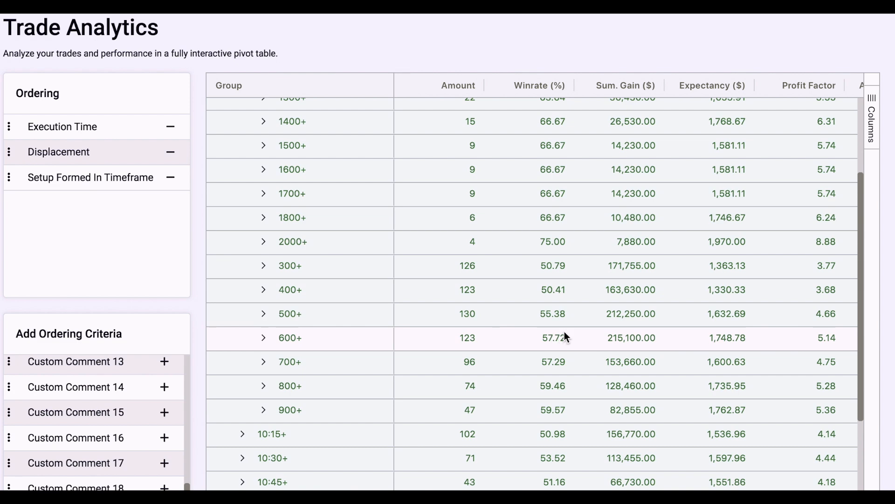
pyautogui.scroll(3)
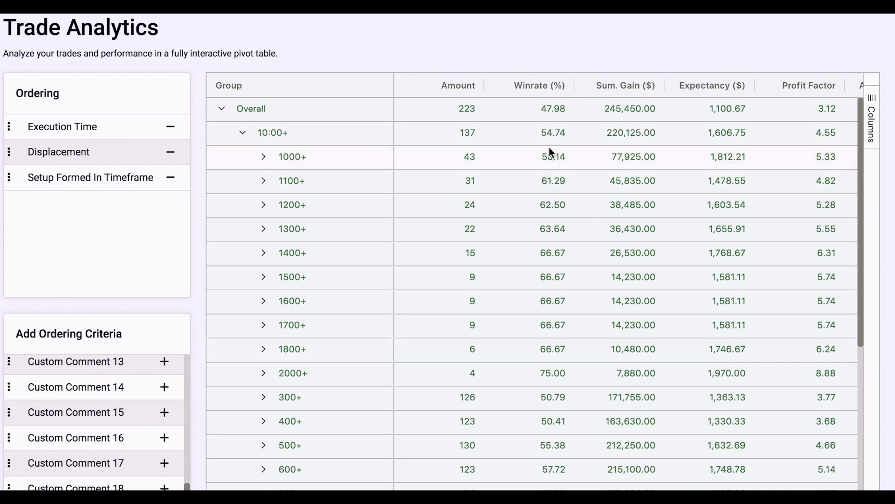
pyautogui.scroll(-3)
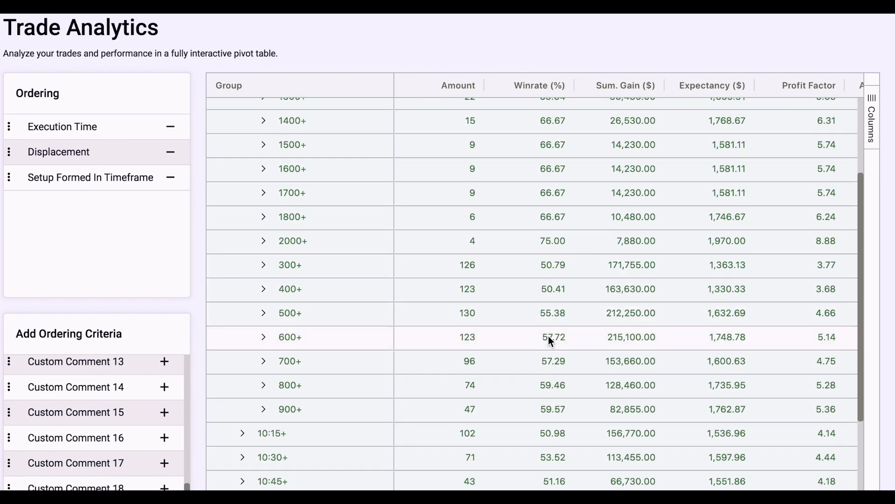
pyautogui.moveTo(616, 344)
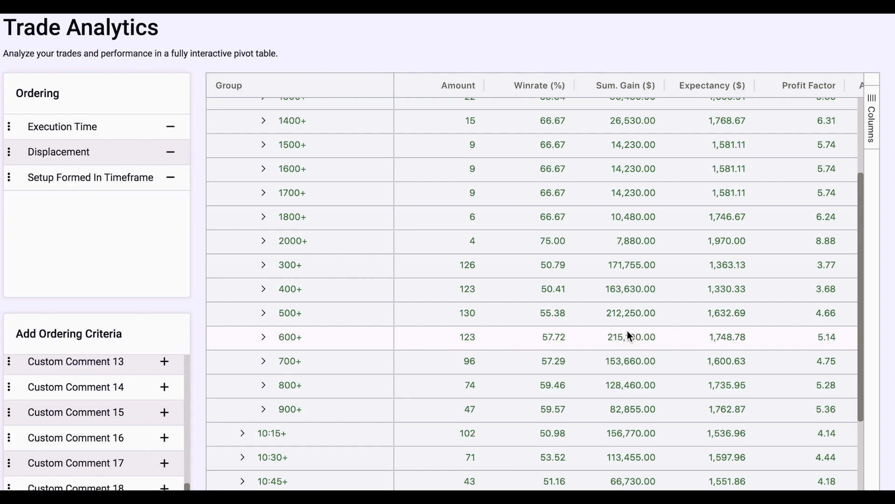
pyautogui.moveTo(494, 347)
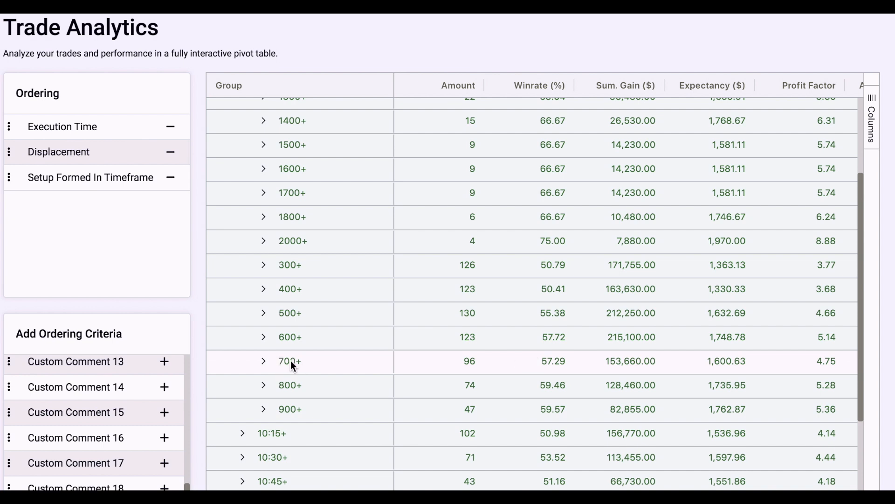
pyautogui.moveTo(625, 354)
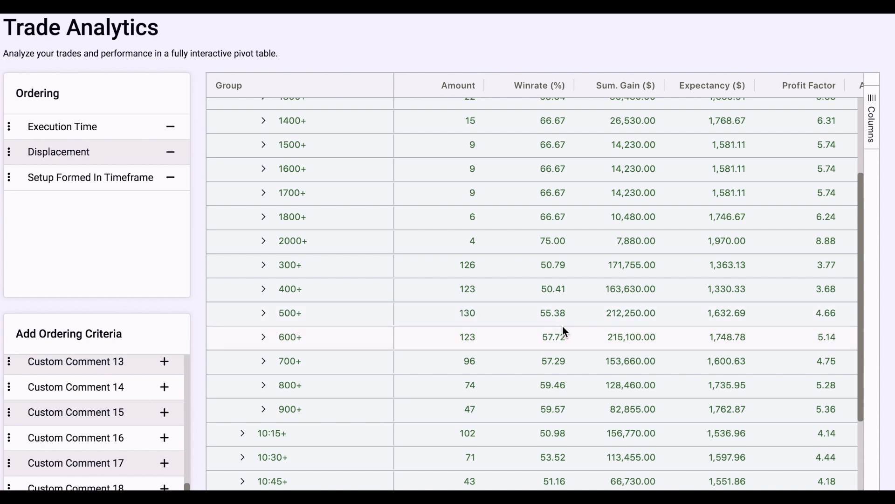
pyautogui.moveTo(540, 337)
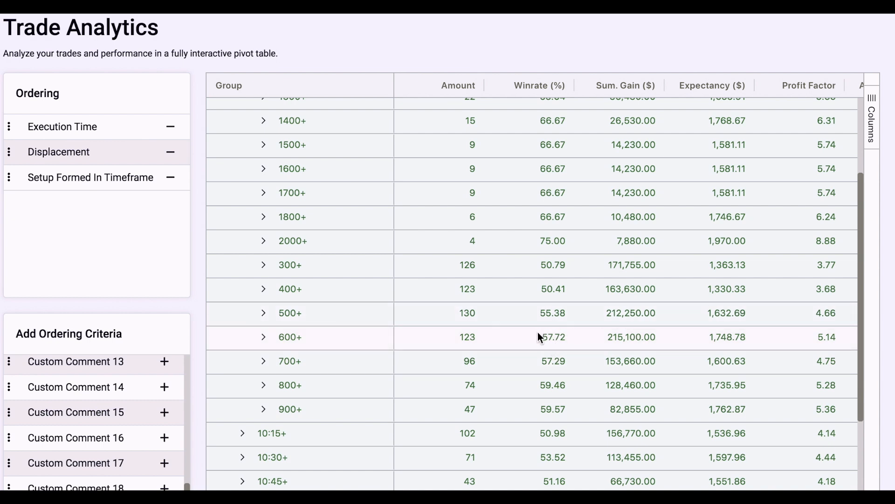
pyautogui.moveTo(627, 337)
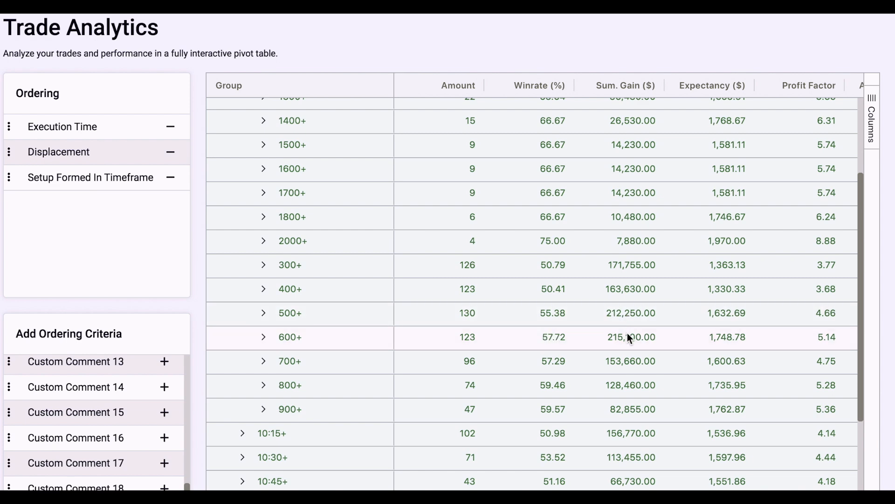
# Step: Expand the 600+ displacement row into its 1- to 5-minute setup timeframe sub-rows
pyautogui.click(264, 337)
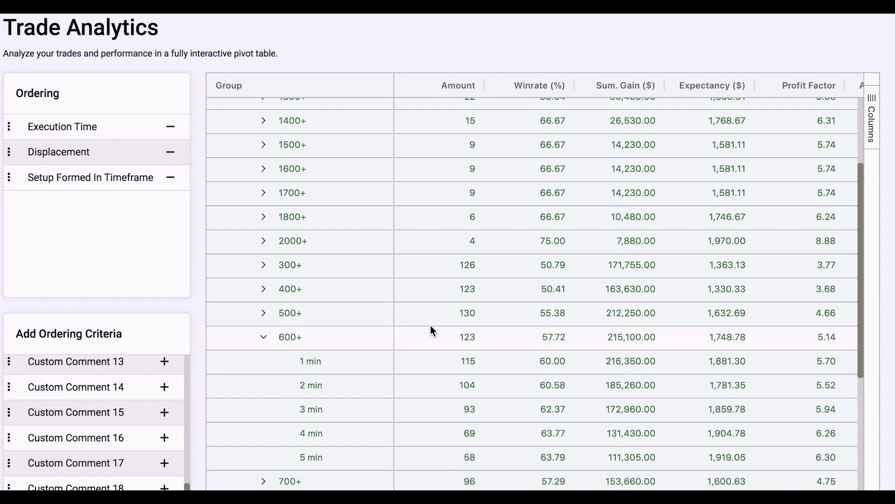
pyautogui.scroll(-3)
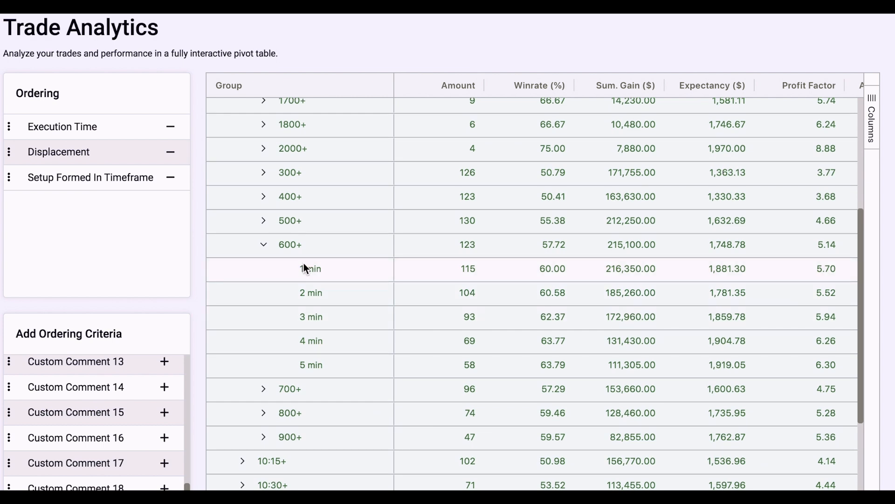
pyautogui.moveTo(332, 336)
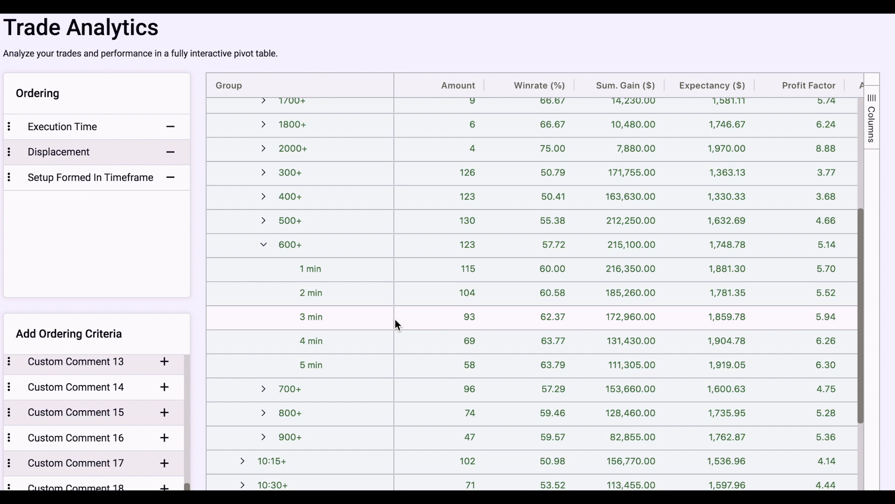
pyautogui.moveTo(520, 334)
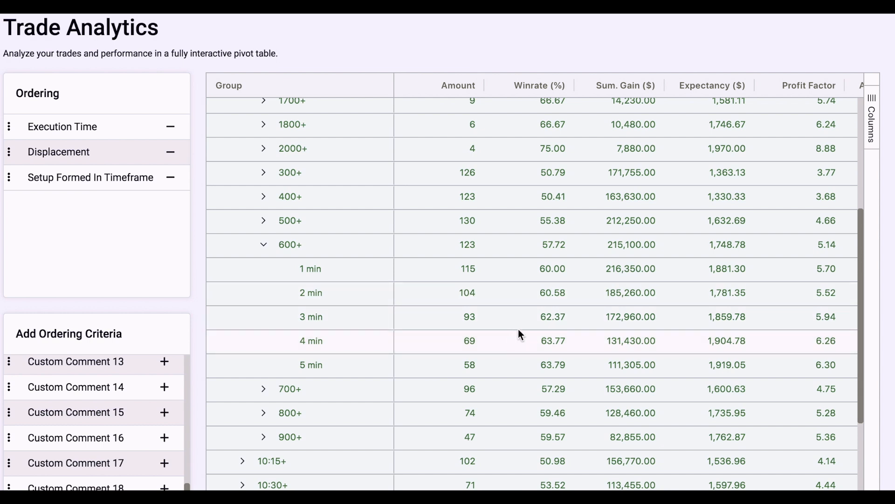
pyautogui.moveTo(557, 363)
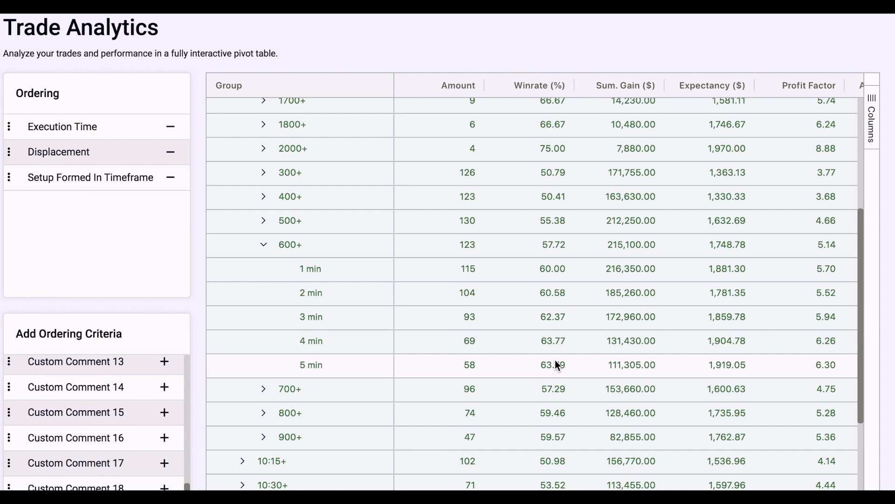
pyautogui.moveTo(530, 368)
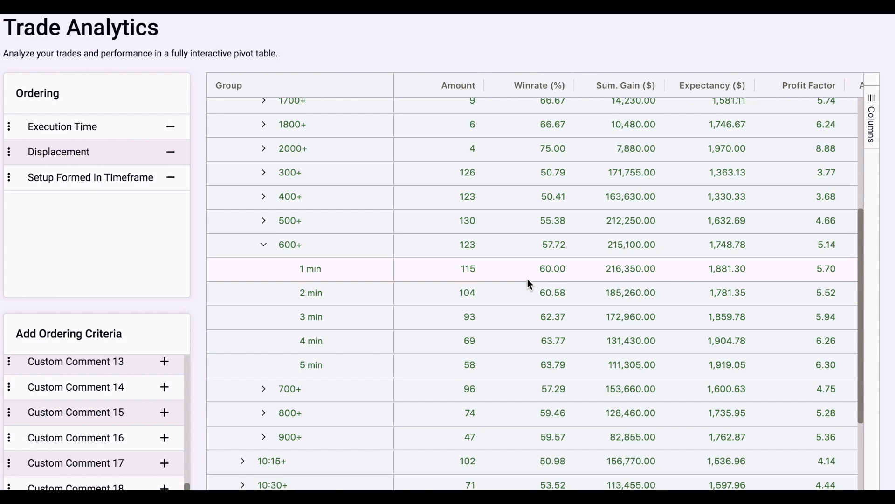
pyautogui.moveTo(555, 365)
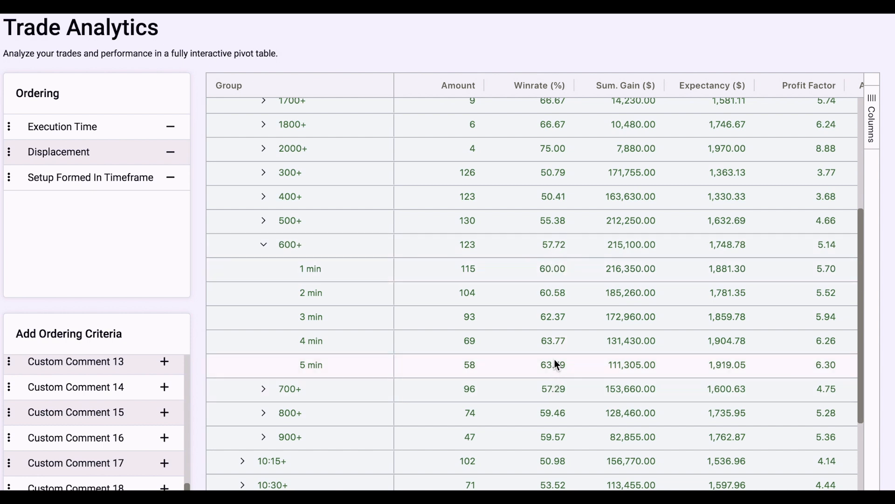
pyautogui.moveTo(549, 362)
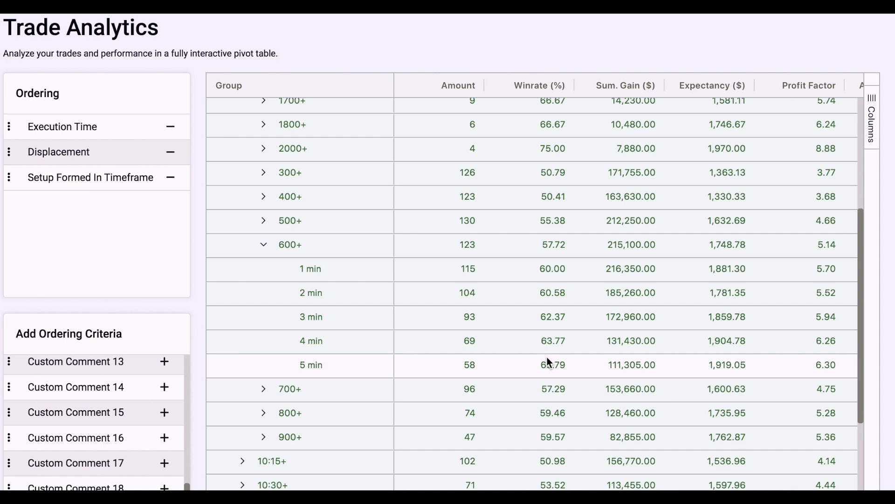
pyautogui.moveTo(623, 357)
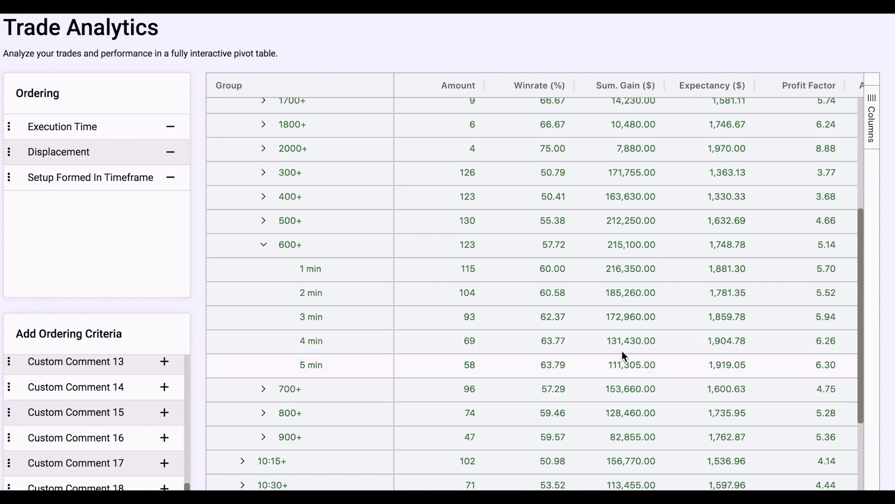
pyautogui.moveTo(642, 365)
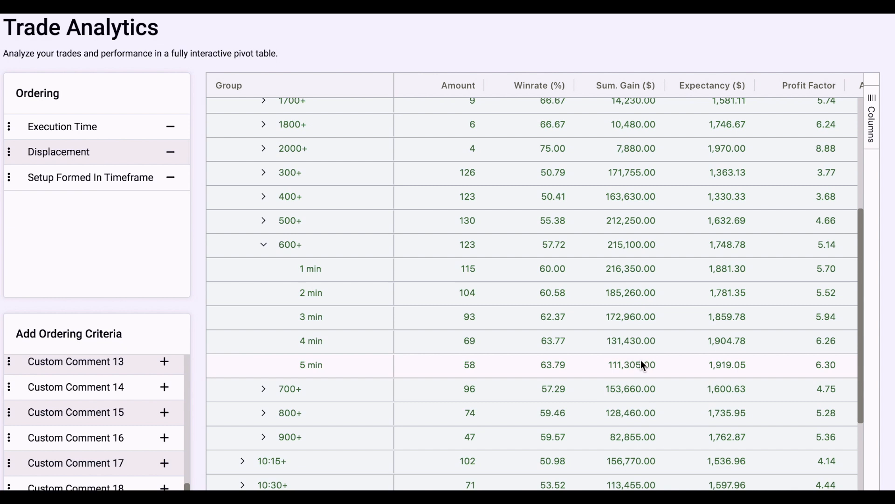
pyautogui.moveTo(480, 362)
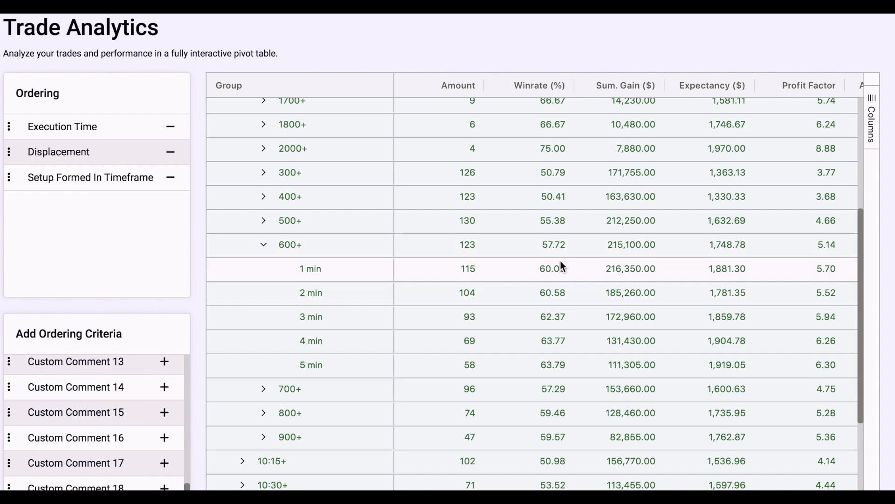
pyautogui.moveTo(543, 271)
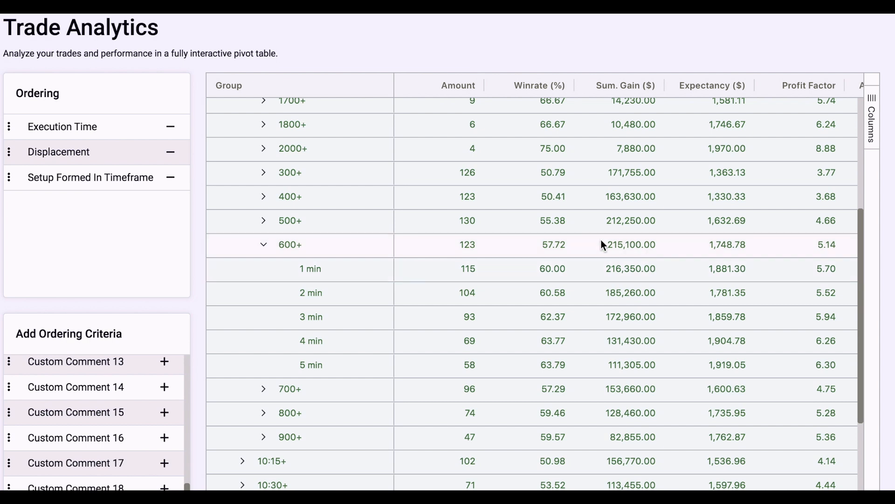
pyautogui.moveTo(643, 261)
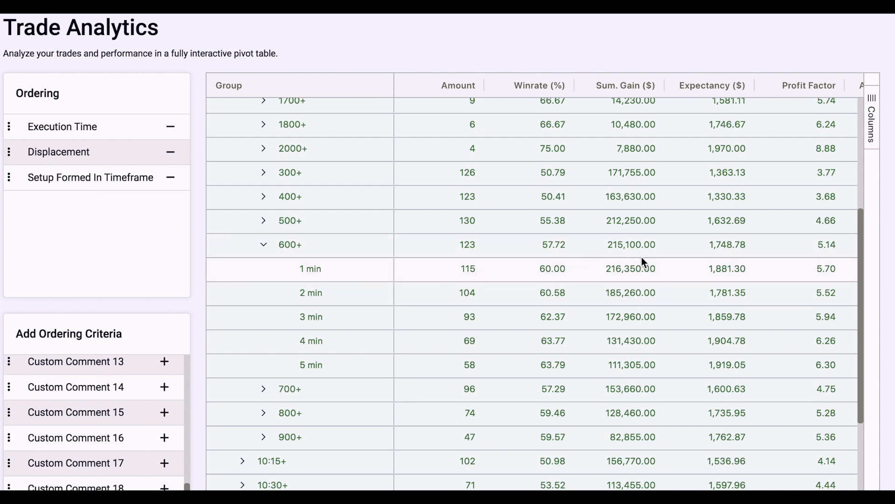
pyautogui.moveTo(635, 279)
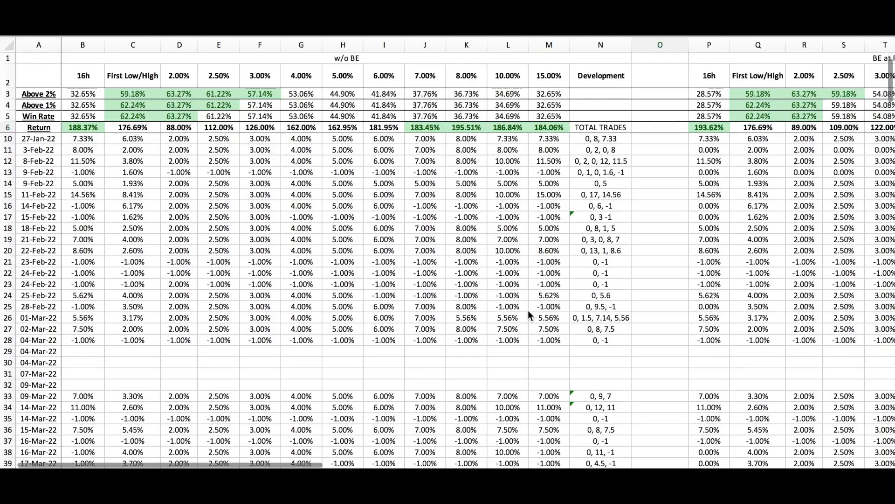
# Step: Scroll the Excel returns sheet into April 2022, then the journal trades back to 21 January 2022
pyautogui.scroll(-3)
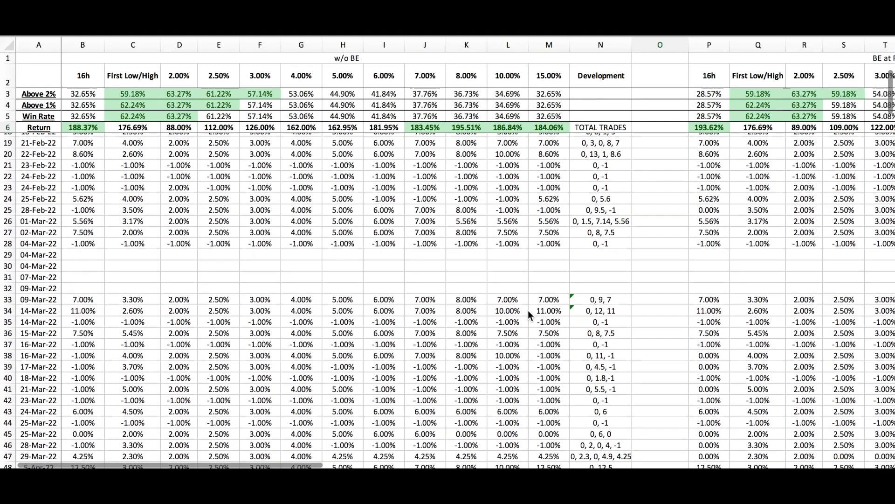
pyautogui.scroll(-3)
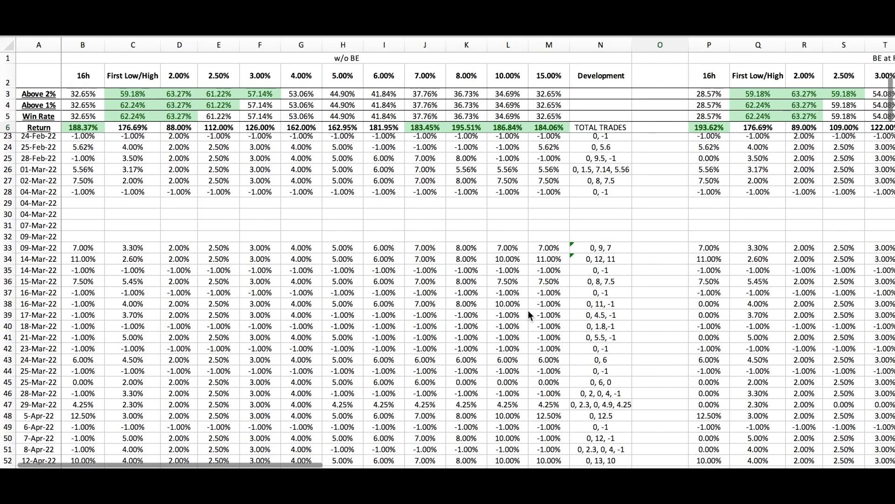
pyautogui.scroll(-3)
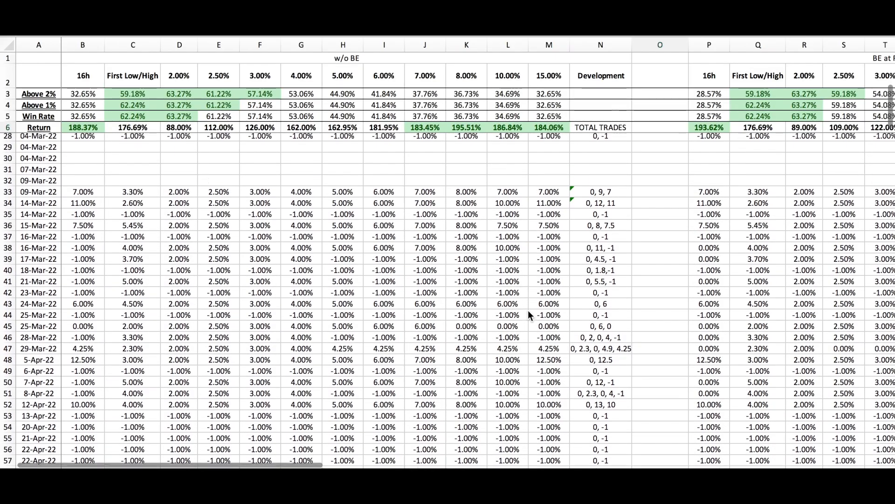
pyautogui.scroll(-3)
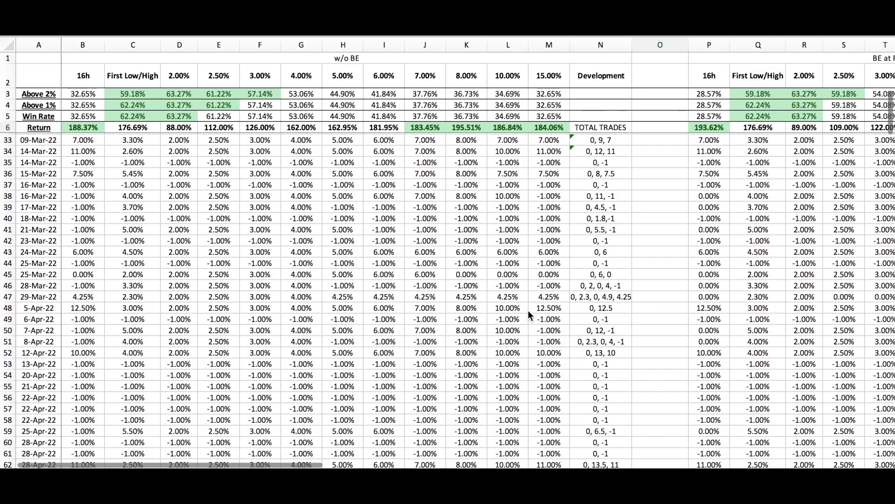
pyautogui.scroll(-3)
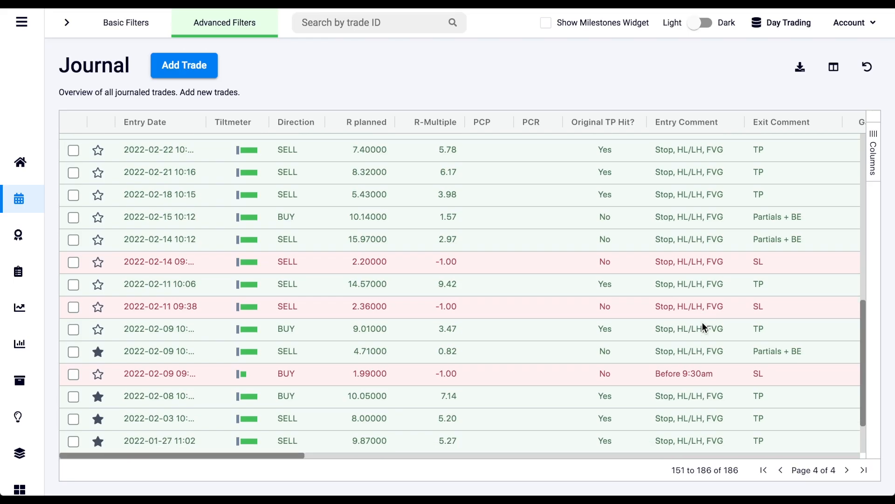
pyautogui.scroll(-3)
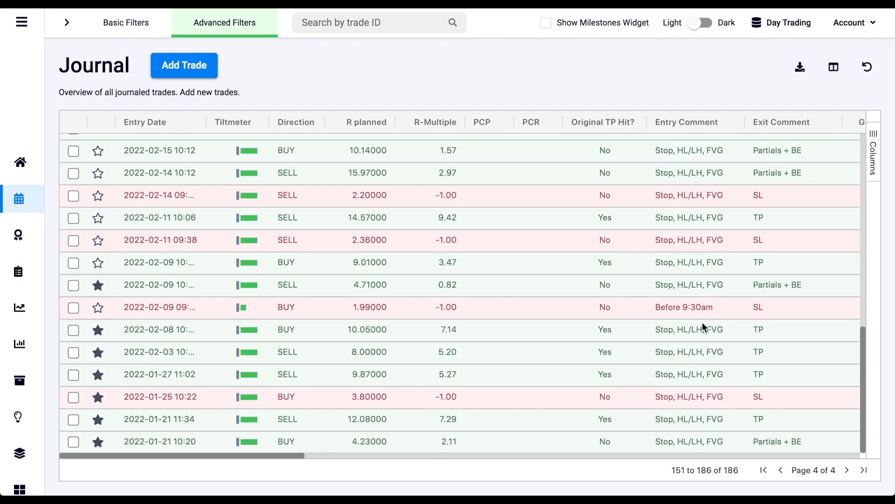